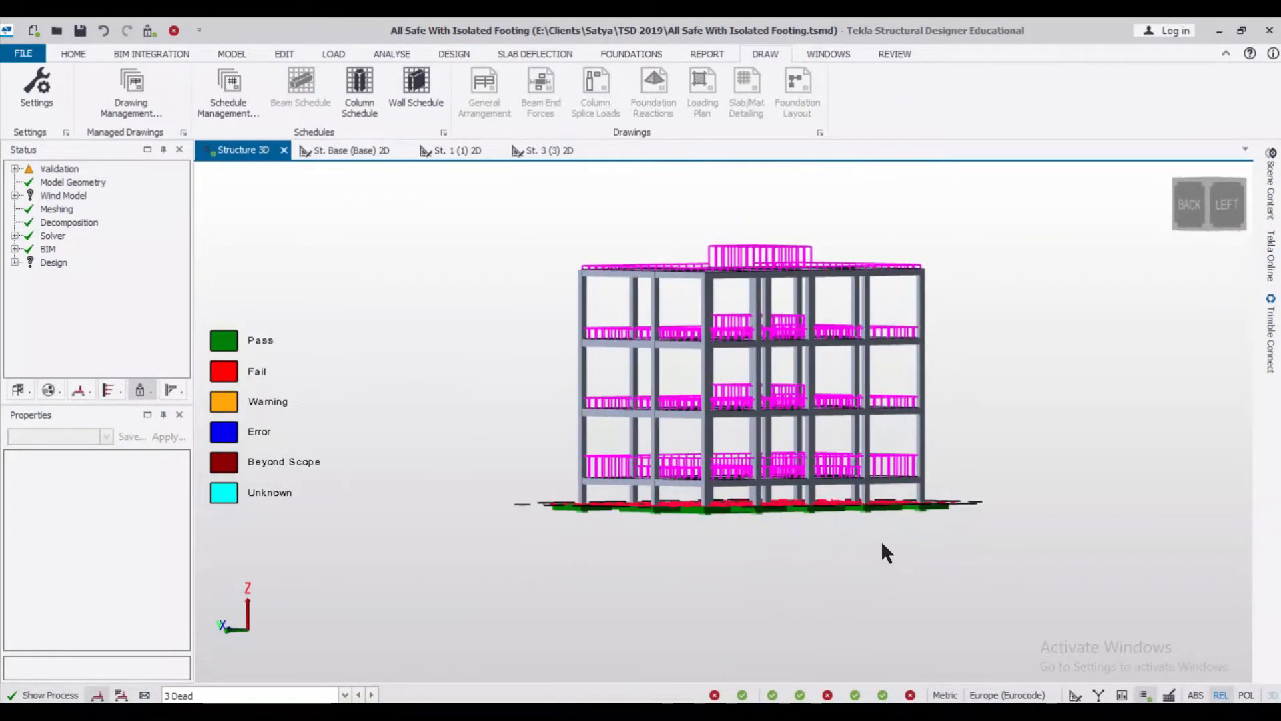
Show the St. B1 foundation level plan with the pad base footings on the grid.
left_click(694, 474)
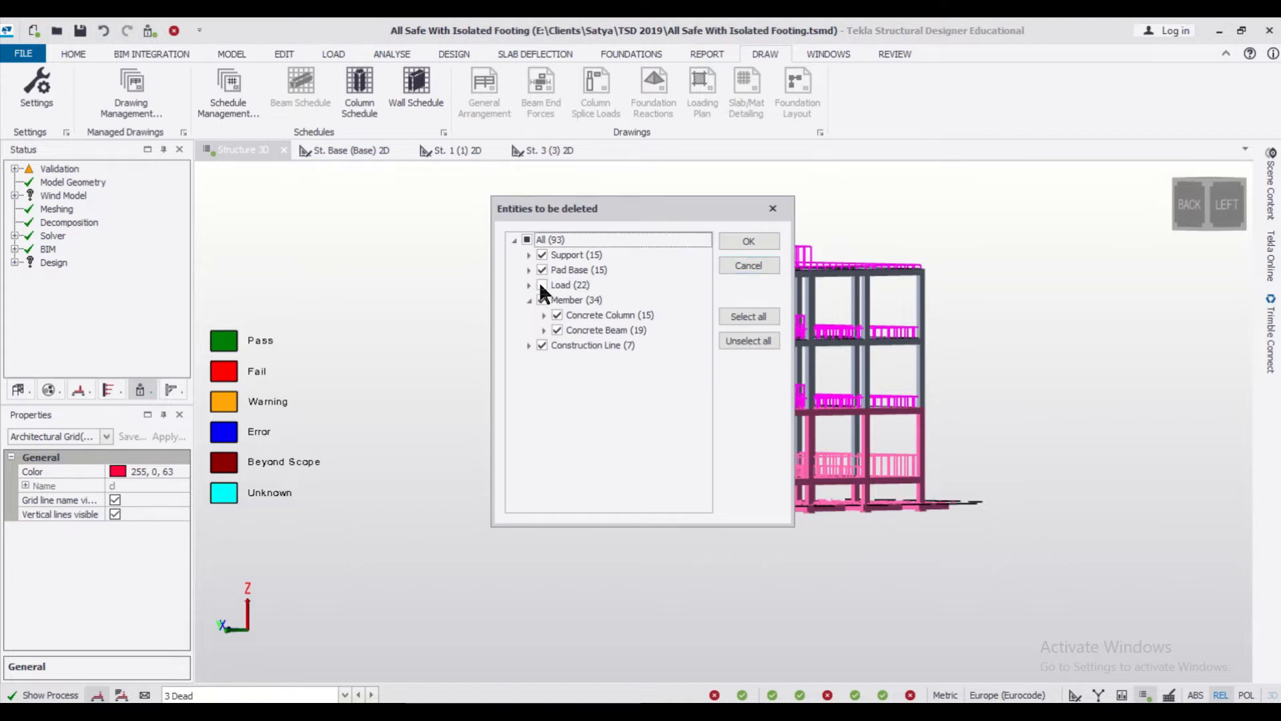
left_click(542, 301)
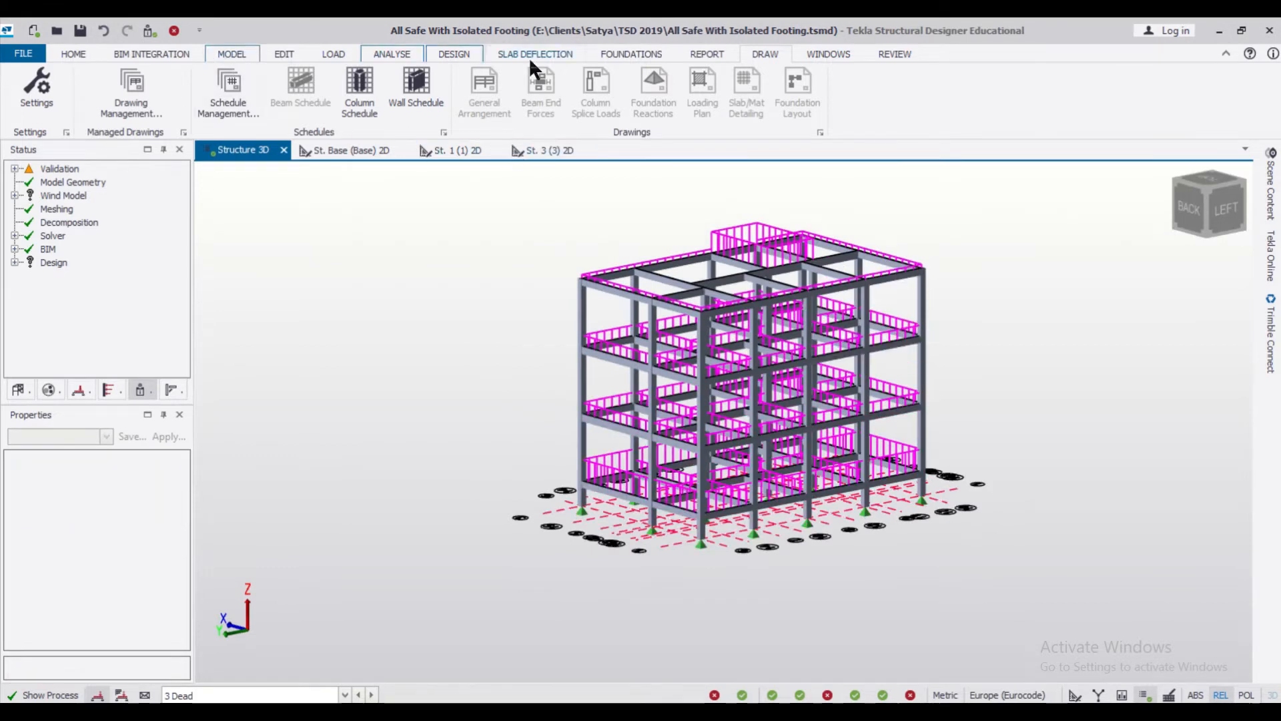
left_click(631, 54)
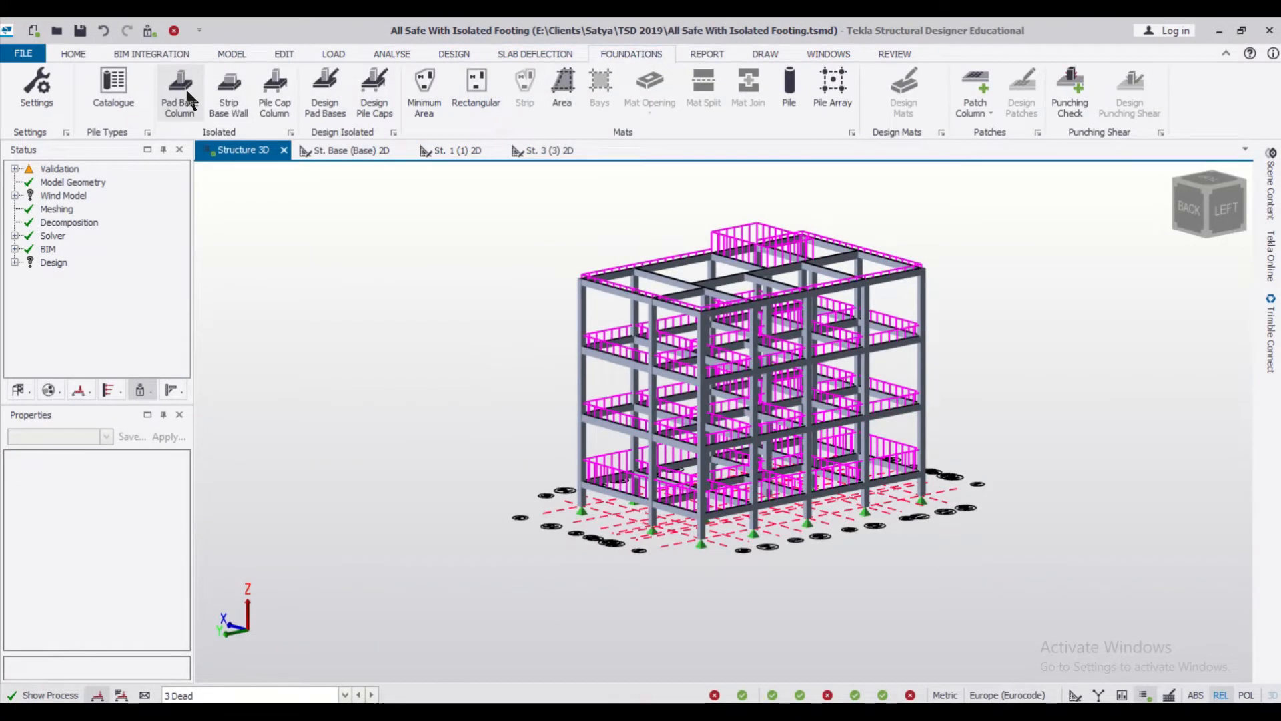
left_click(179, 92)
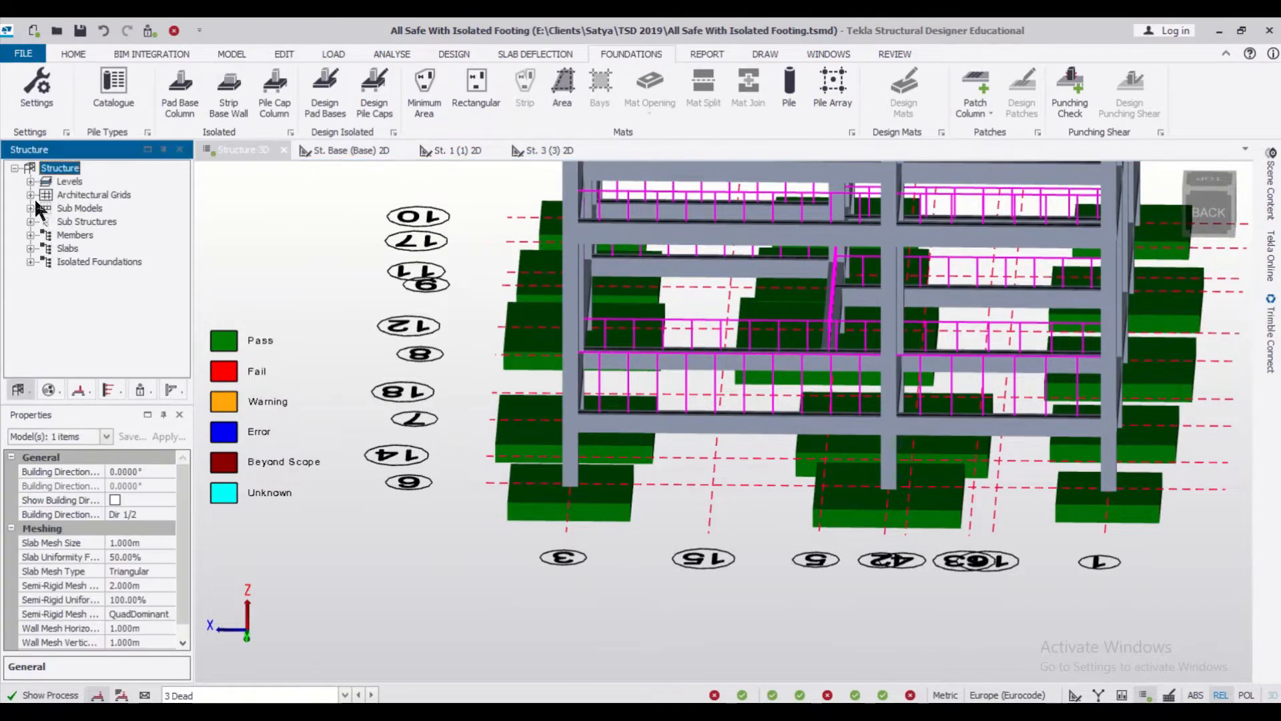
left_click(31, 180)
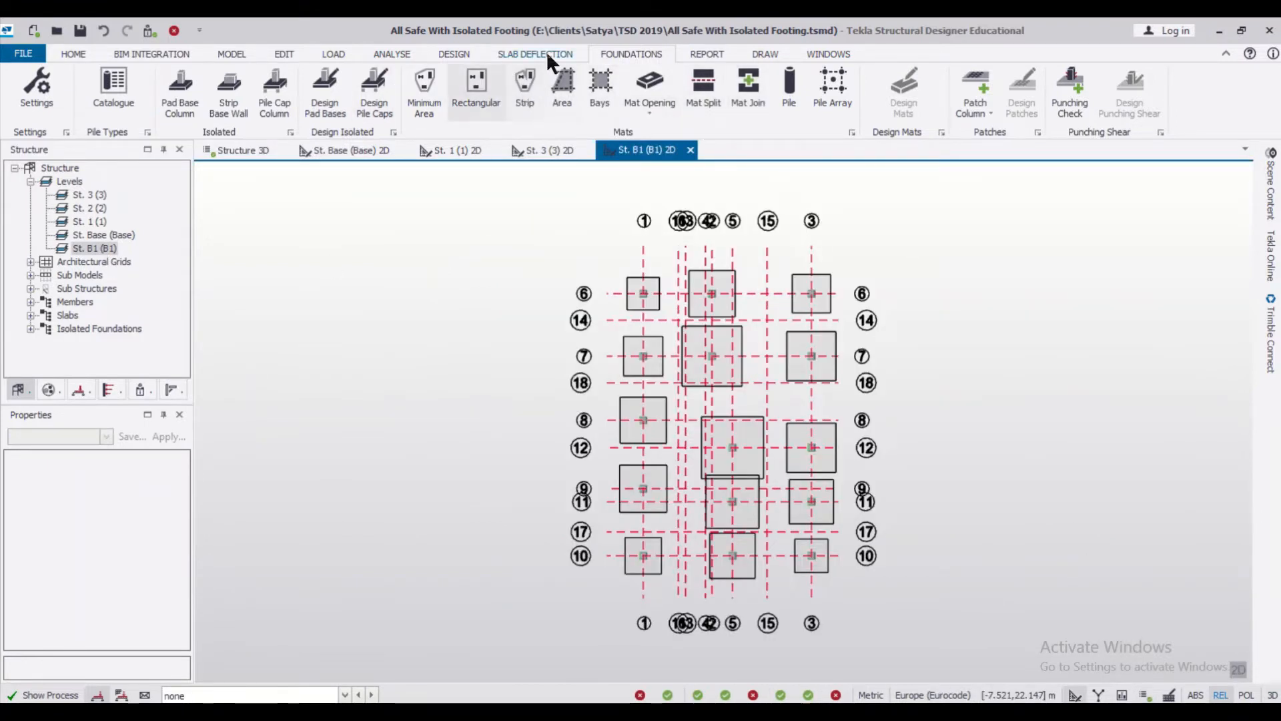
Add a Foundation Layout drawing containing St. Base (Base) and start its DXF export.
left_click(765, 53)
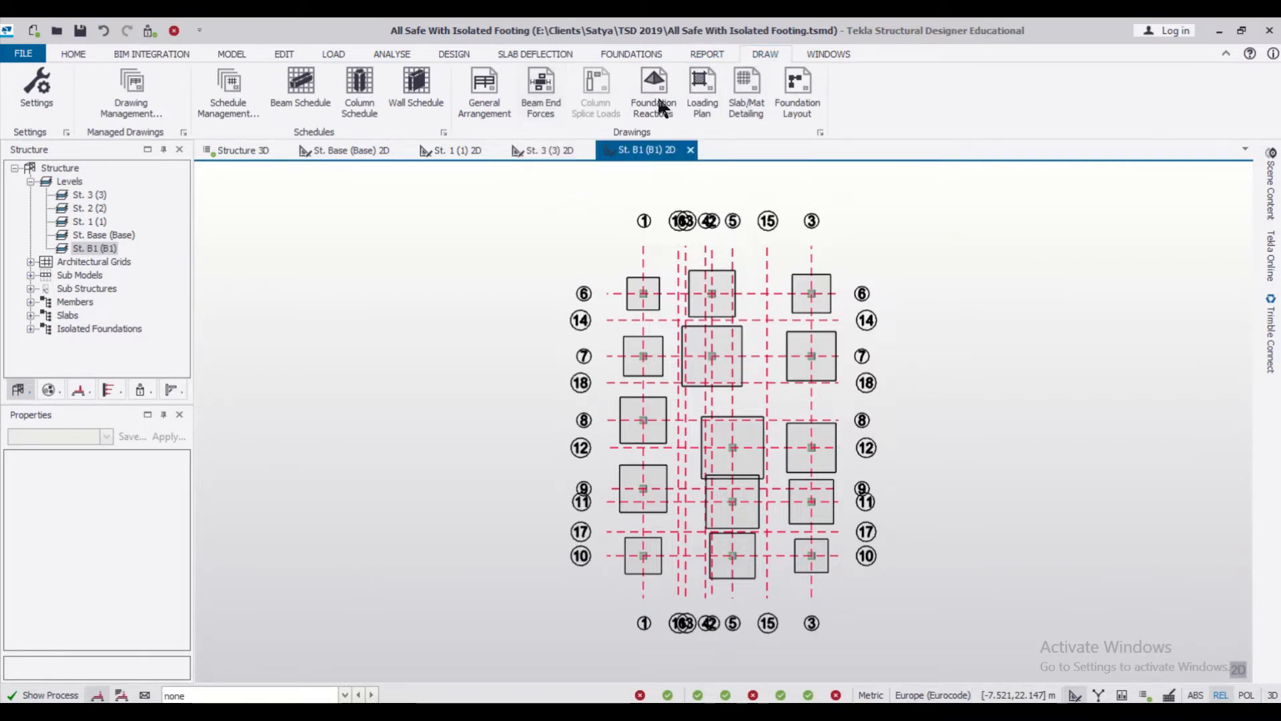
left_click(36, 89)
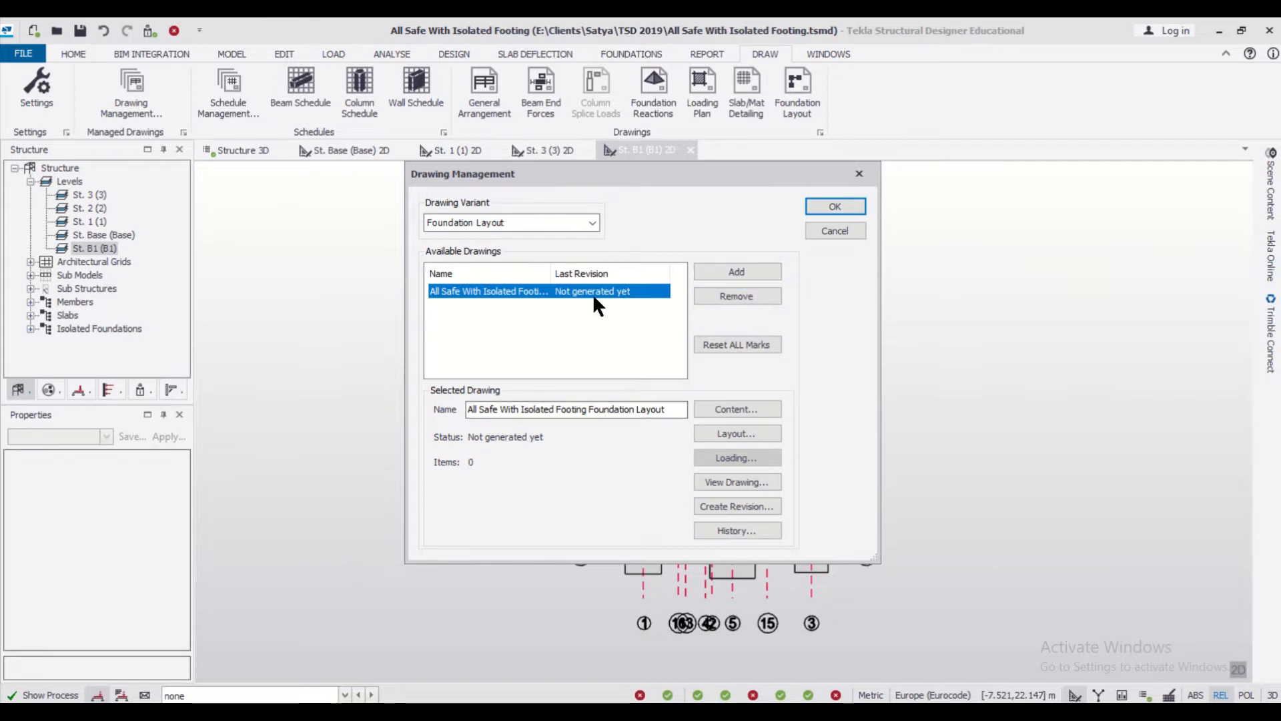
left_click(734, 271)
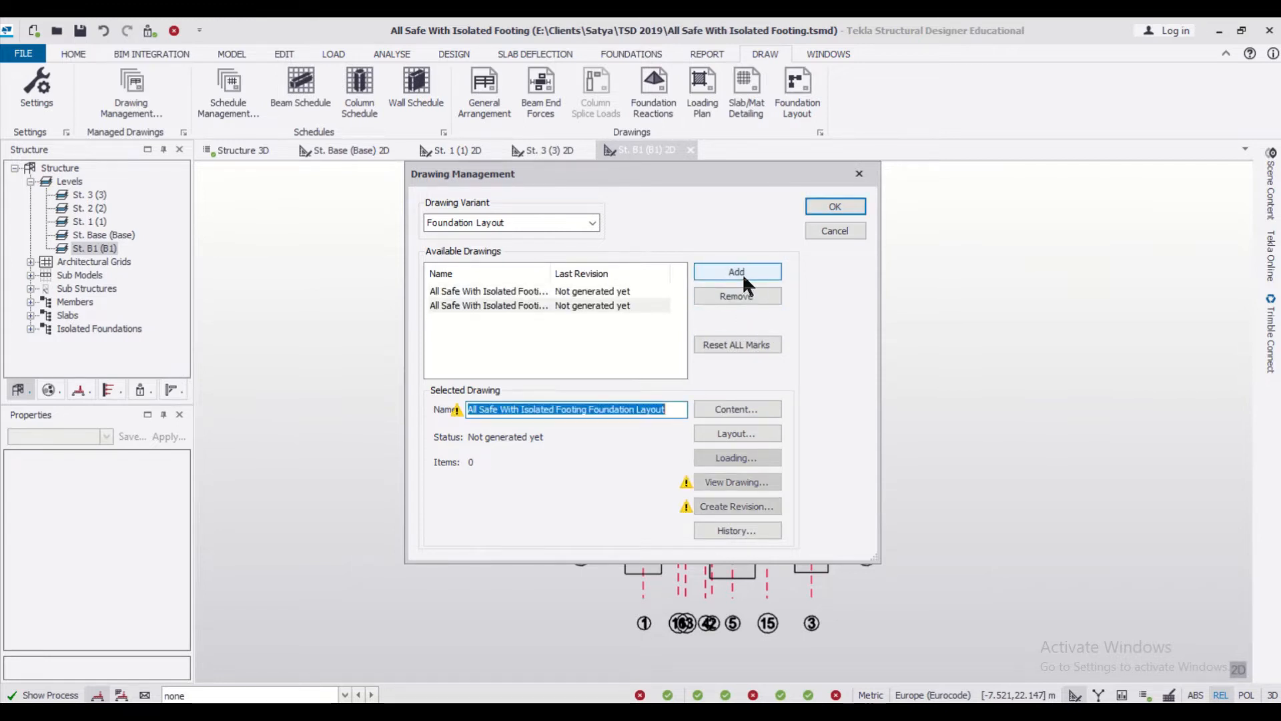
left_click(734, 409)
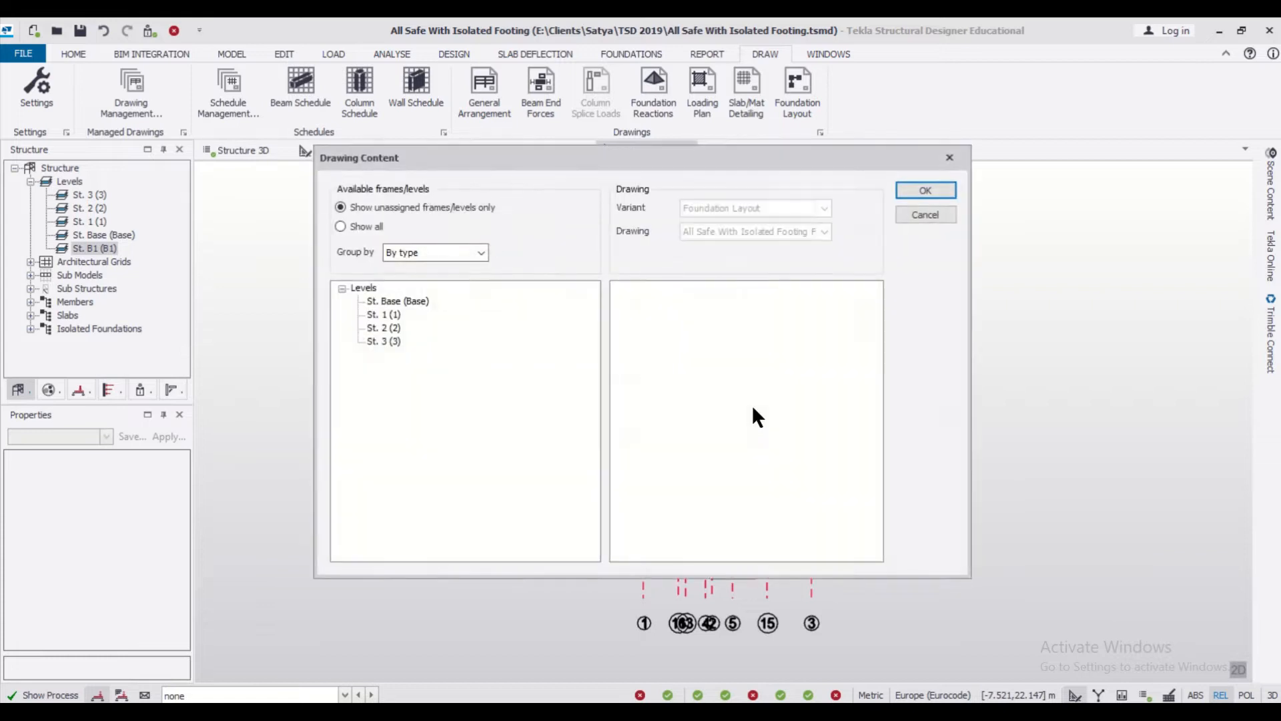
double_click(398, 301)
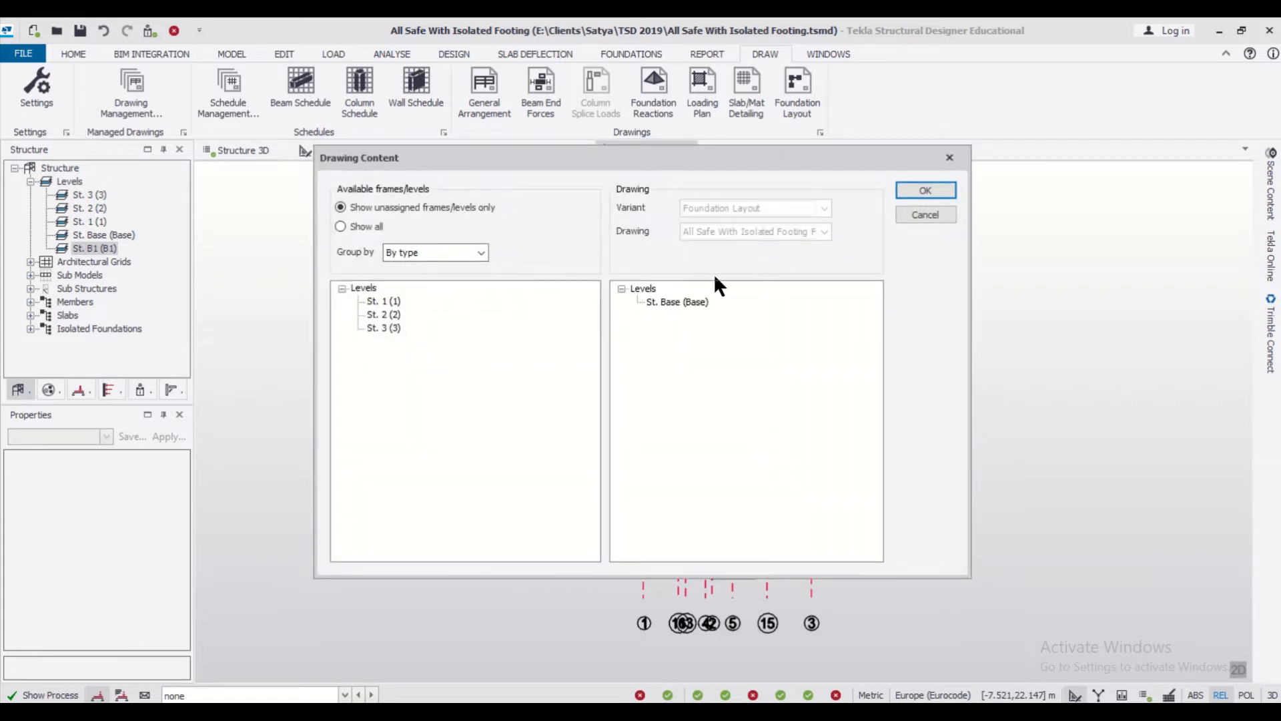
mouse_move(703, 362)
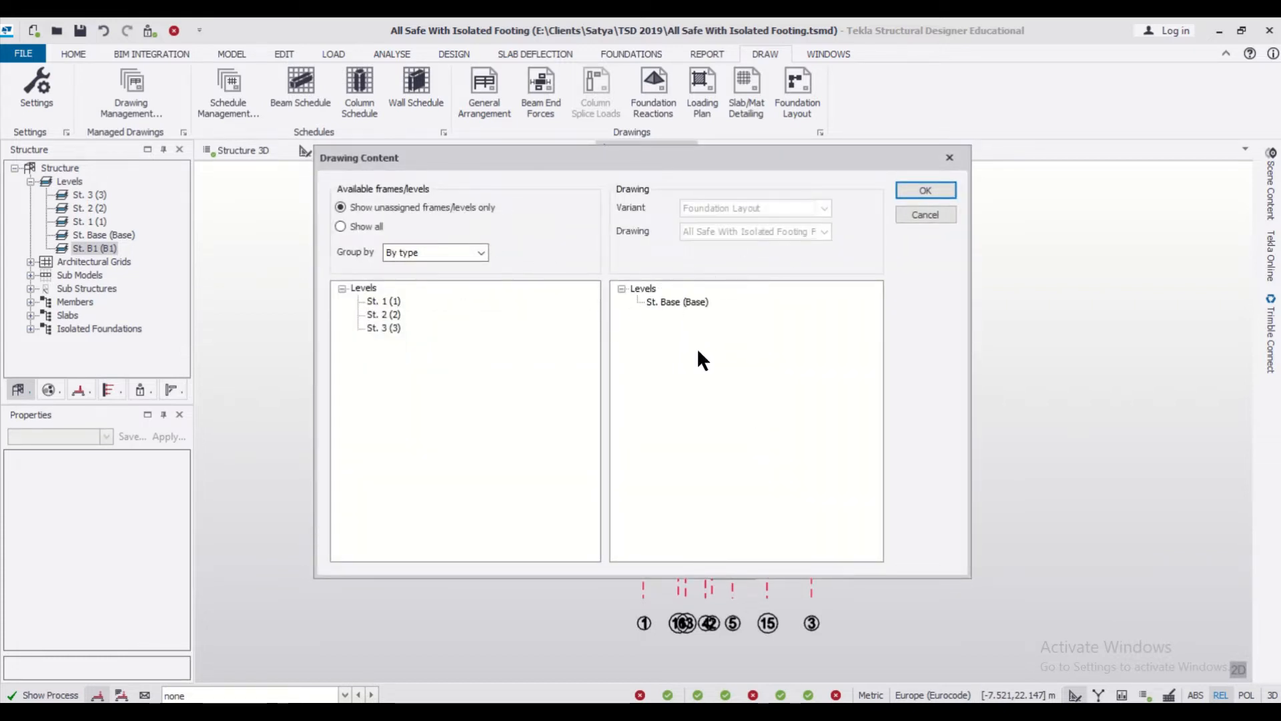
left_click(925, 190)
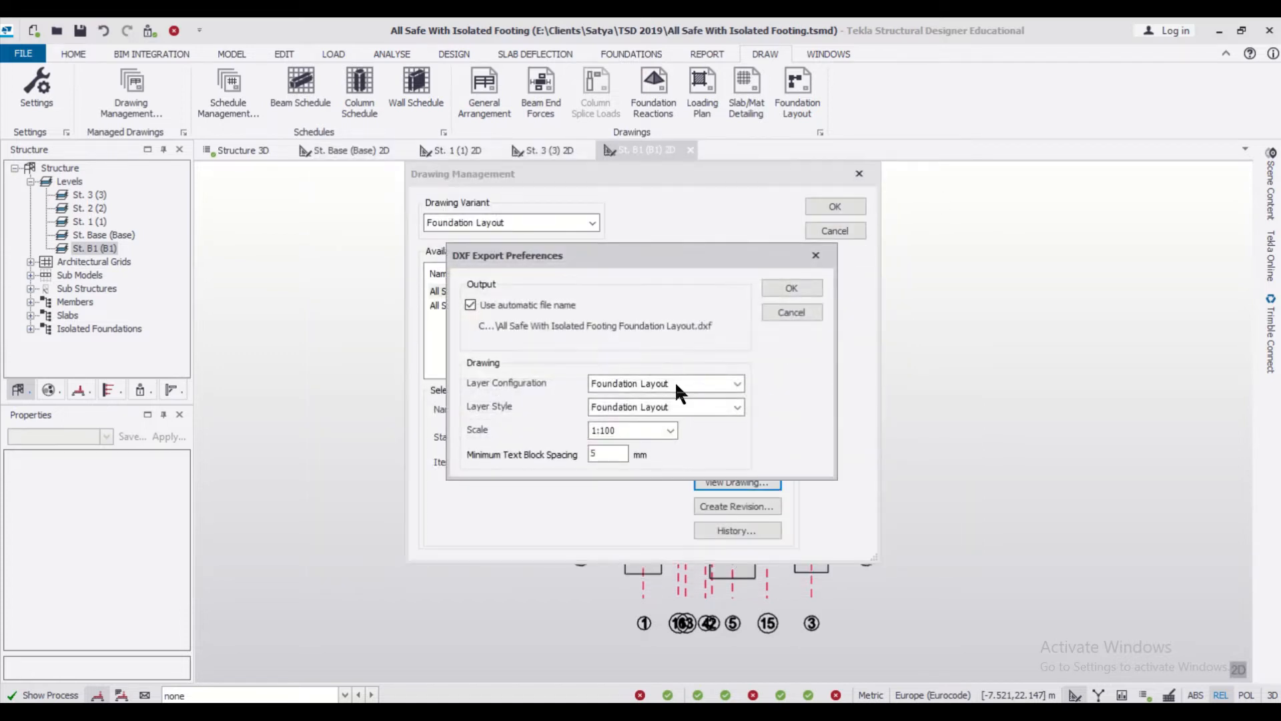
left_click(789, 288)
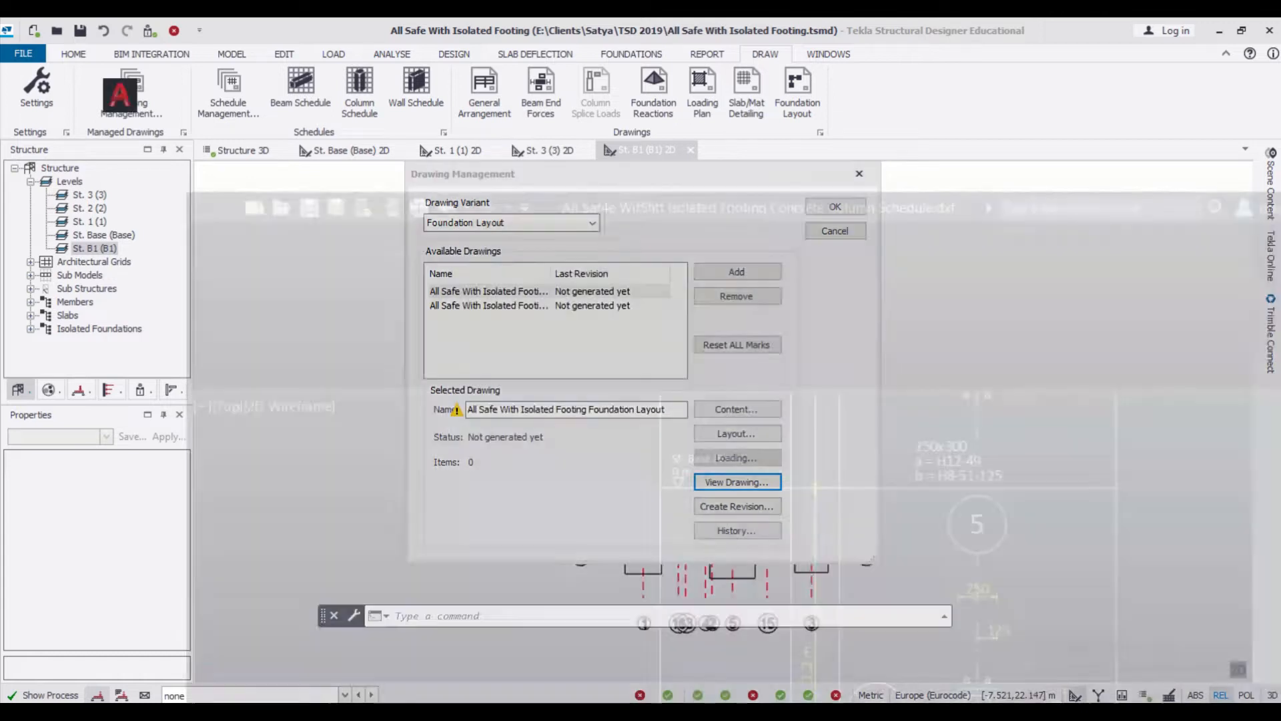
Review the exported foundation layout DXF in AutoCAD and return to Tekla.
left_click(734, 482)
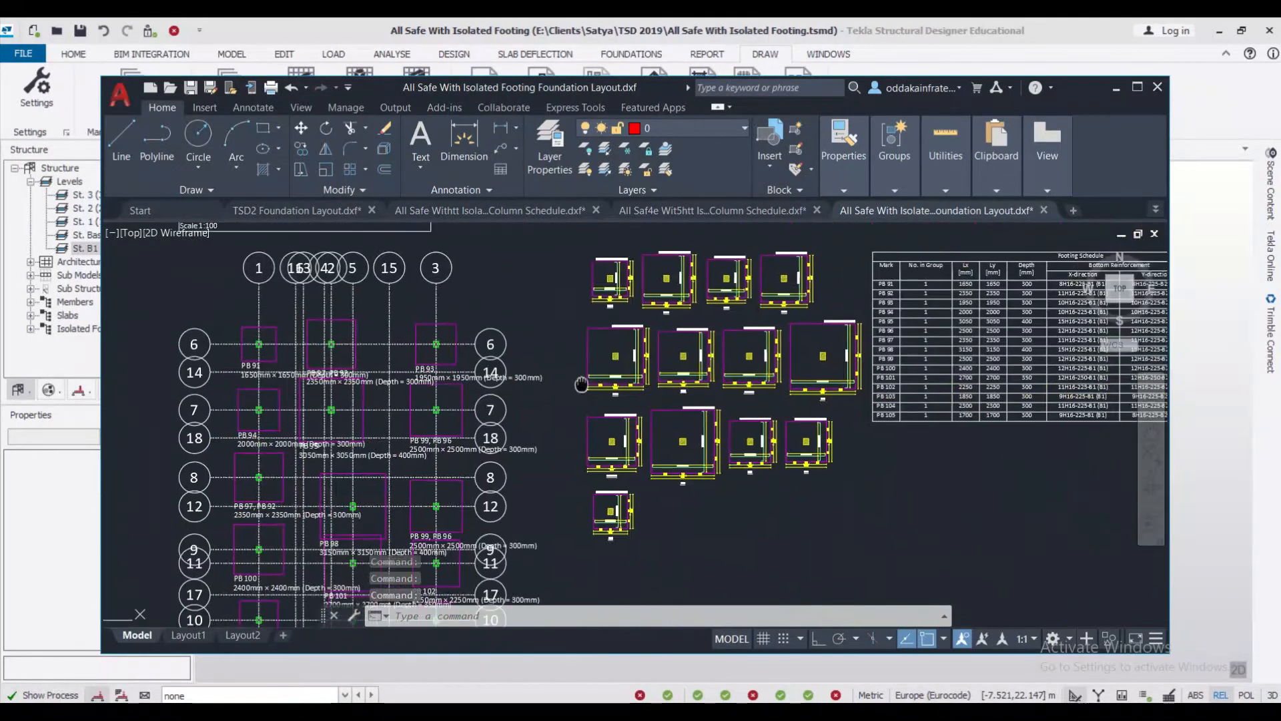
scroll("down", 3)
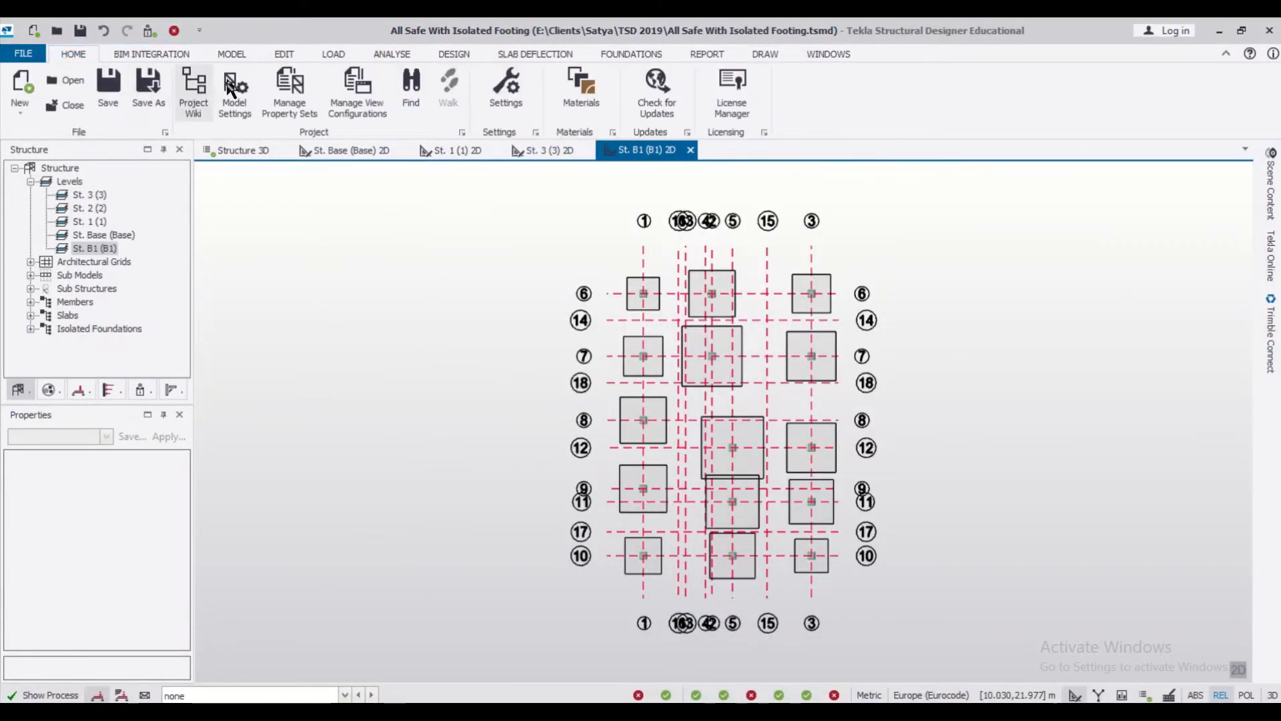
Change the model's head design code from Eurocode to India in Model Settings.
left_click(235, 89)
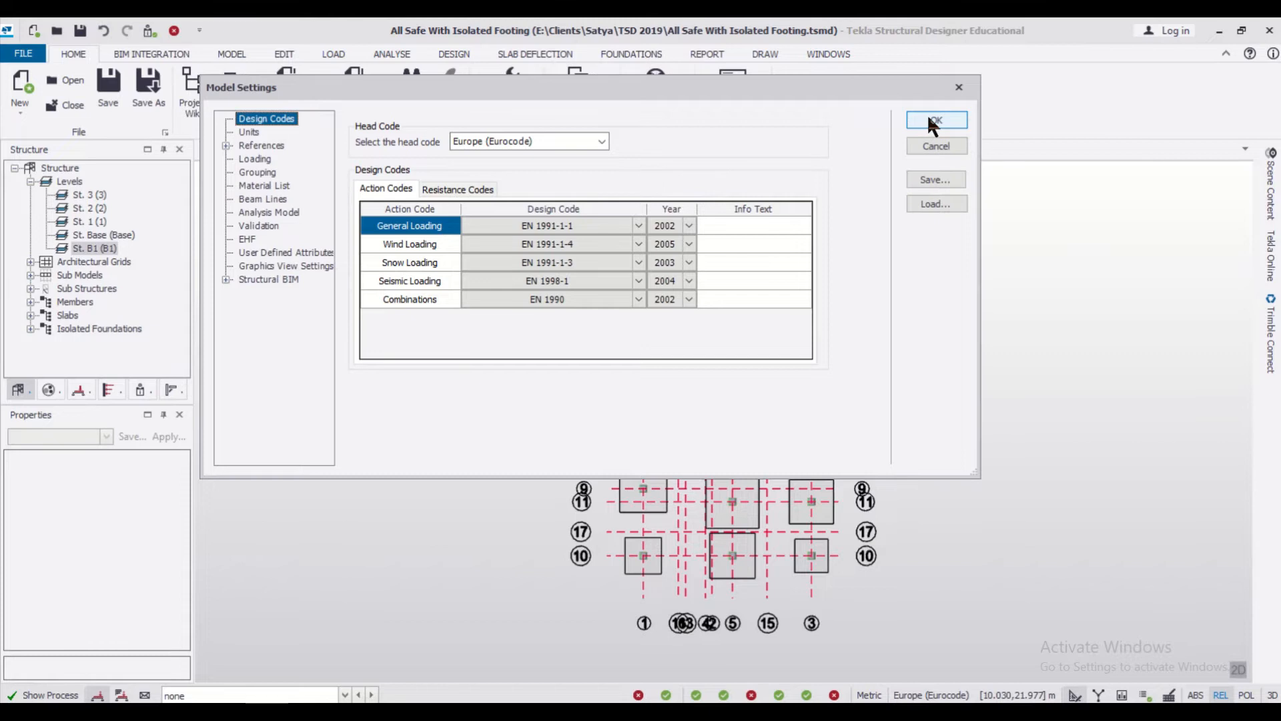
left_click(937, 121)
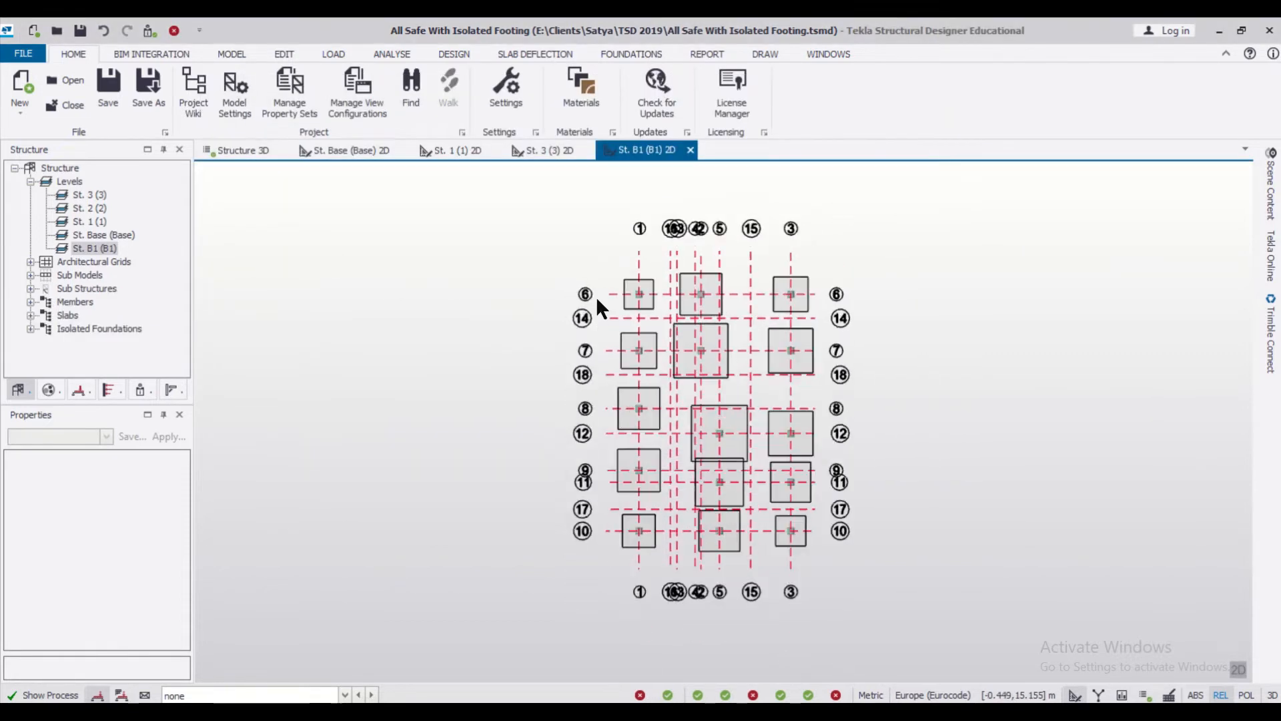
left_click(640, 409)
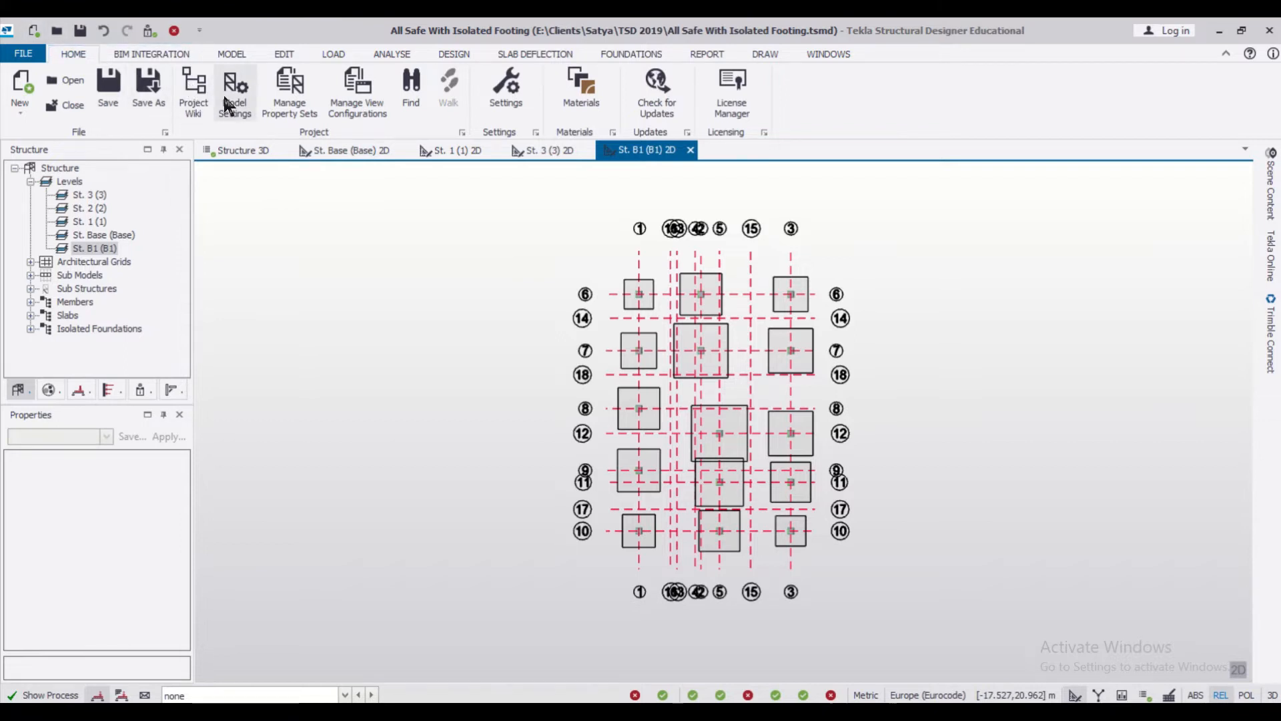
left_click(234, 90)
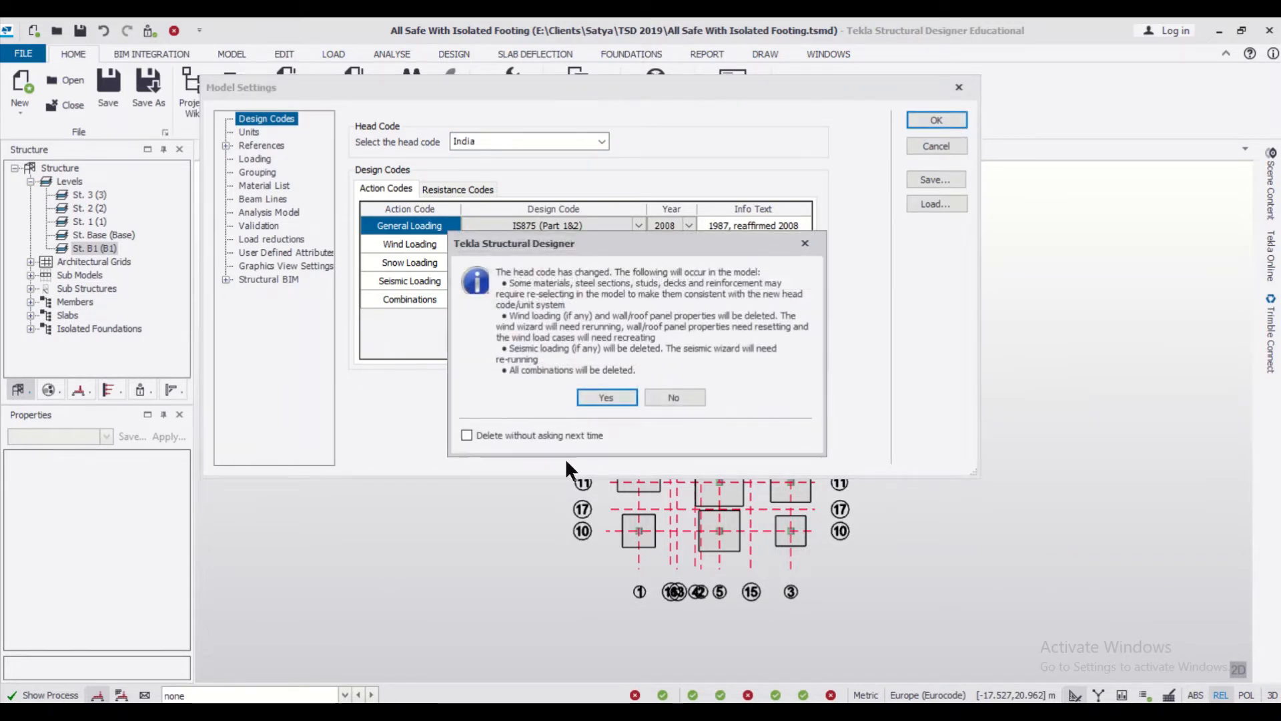
left_click(606, 398)
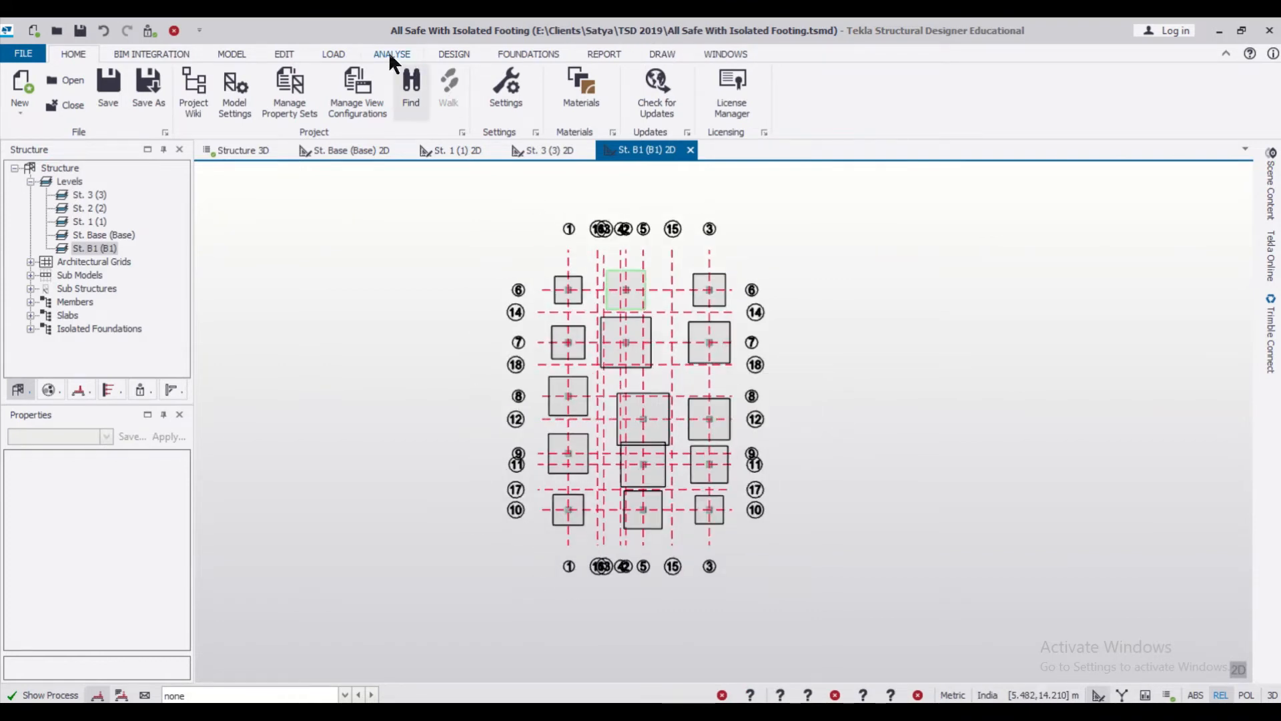
Generate the two gravity load combinations (1.5D, 1.5D+1.5L+1.5Lr) and confirm the loading.
left_click(332, 54)
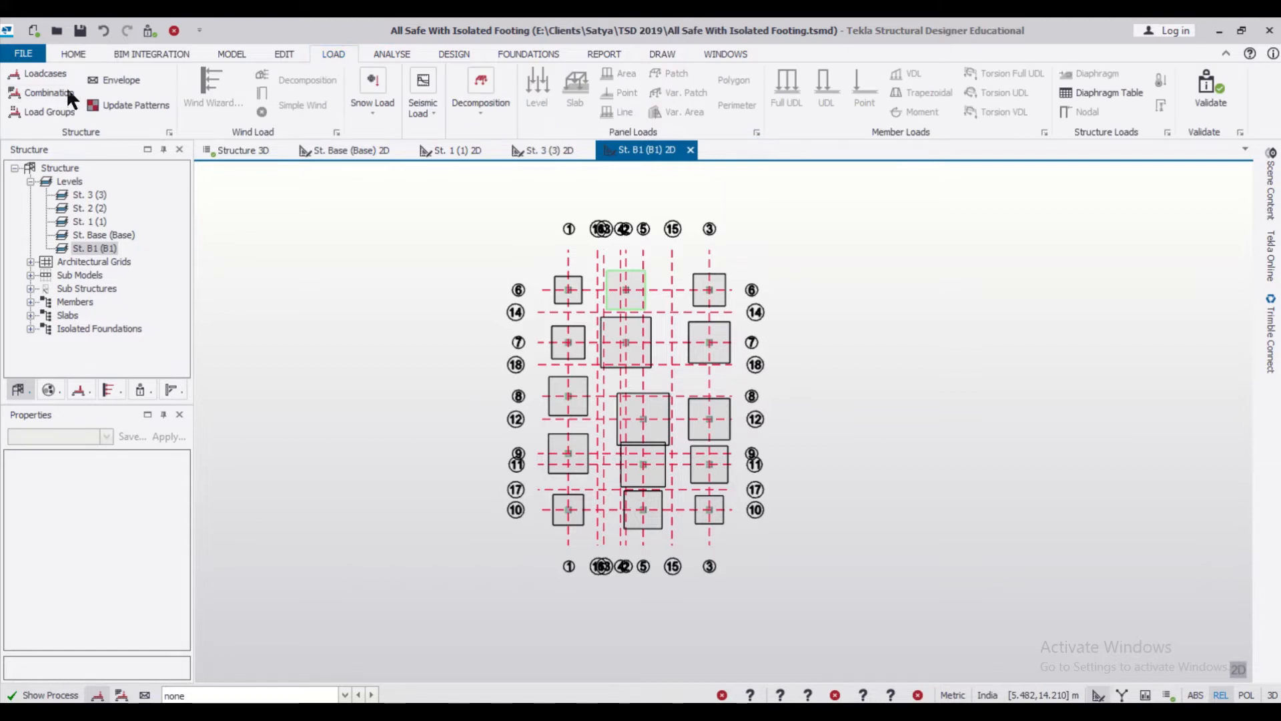
left_click(50, 92)
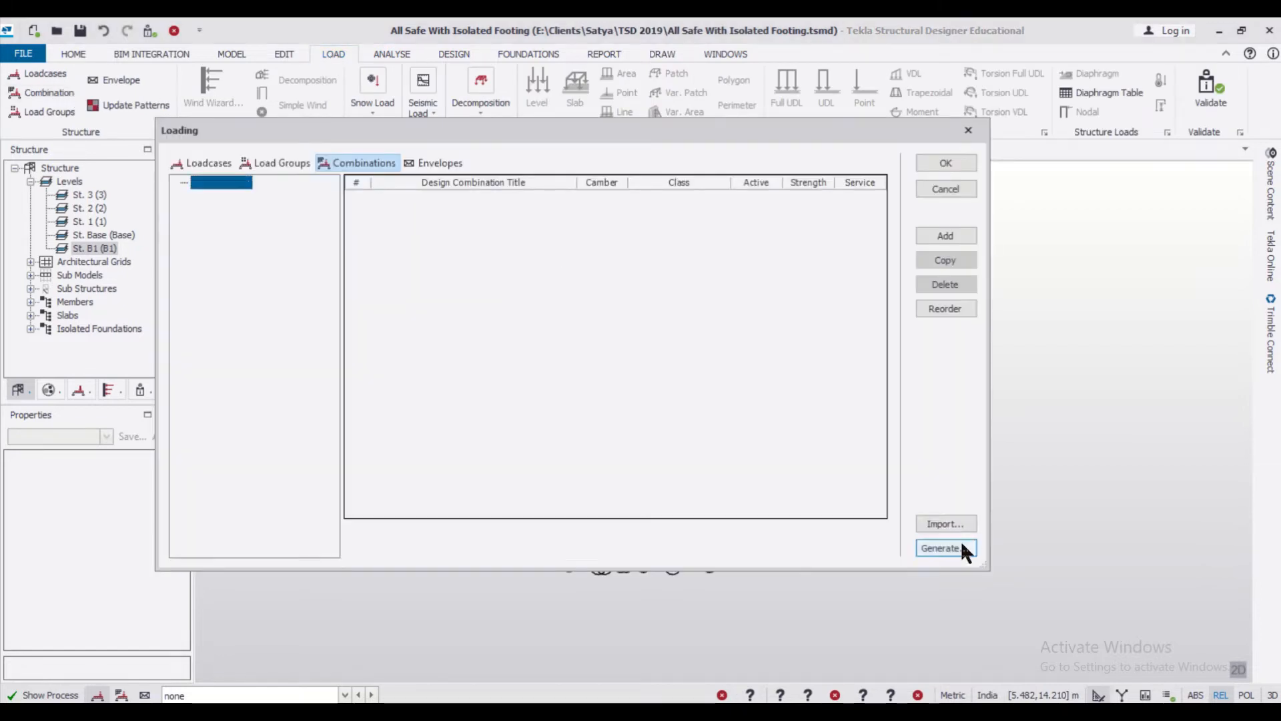
left_click(945, 547)
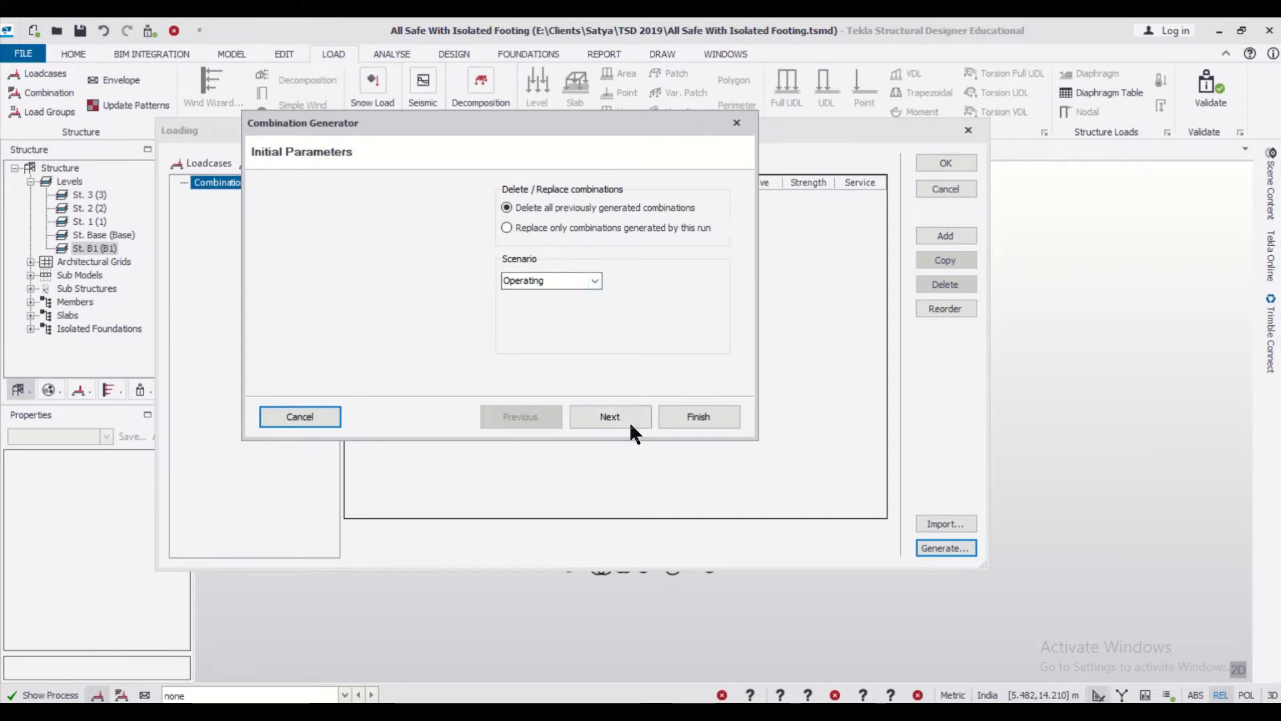
left_click(610, 417)
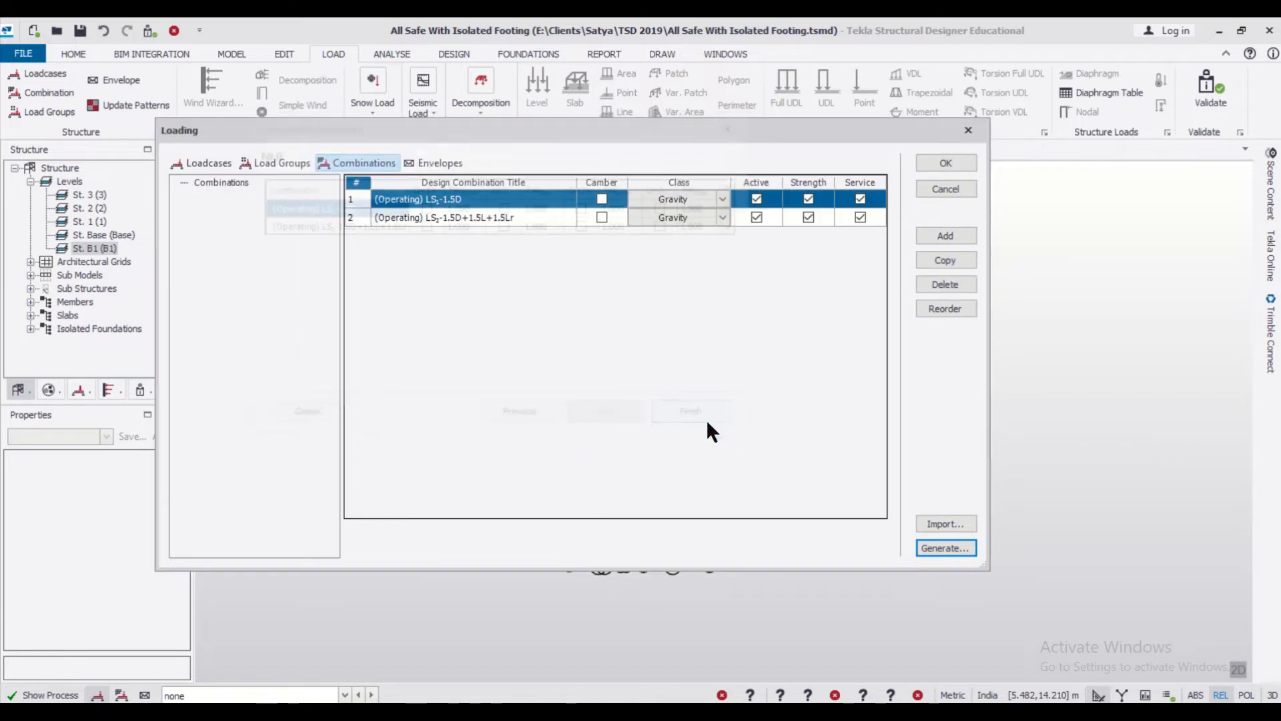
left_click(945, 163)
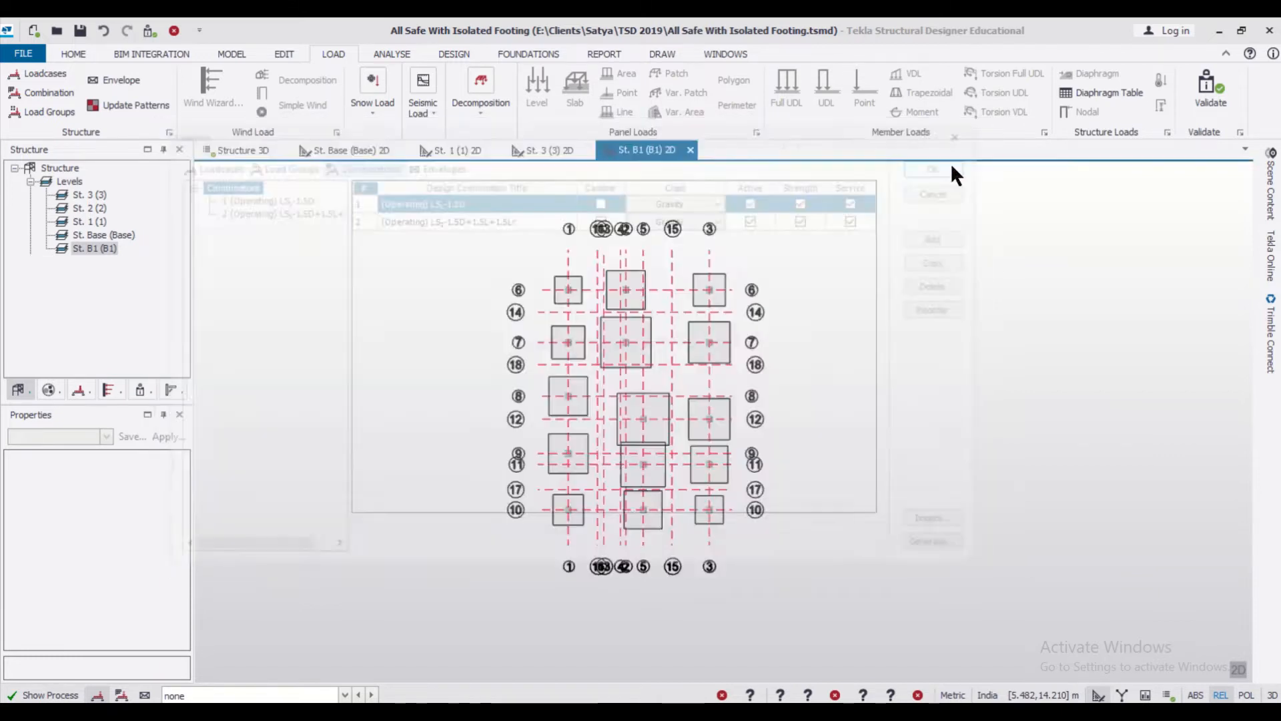
left_click(242, 149)
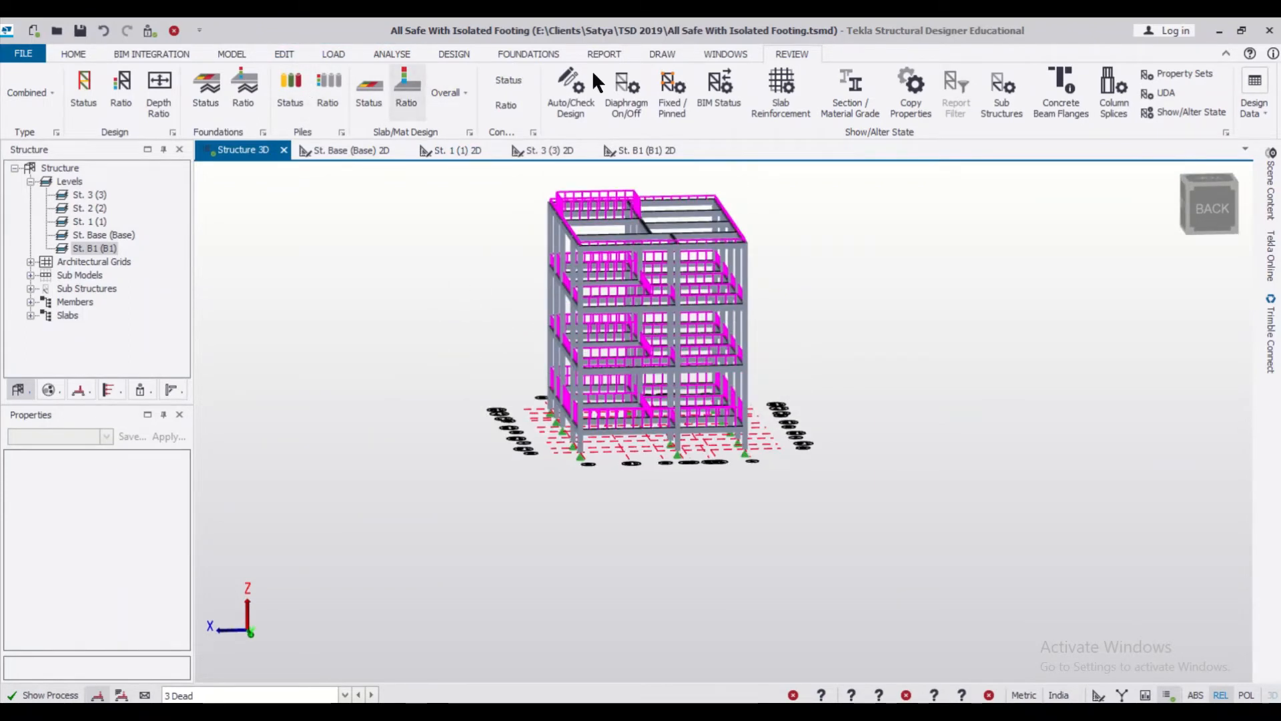
Add pad bases under the columns and design them, colour-coding members by status.
left_click(529, 53)
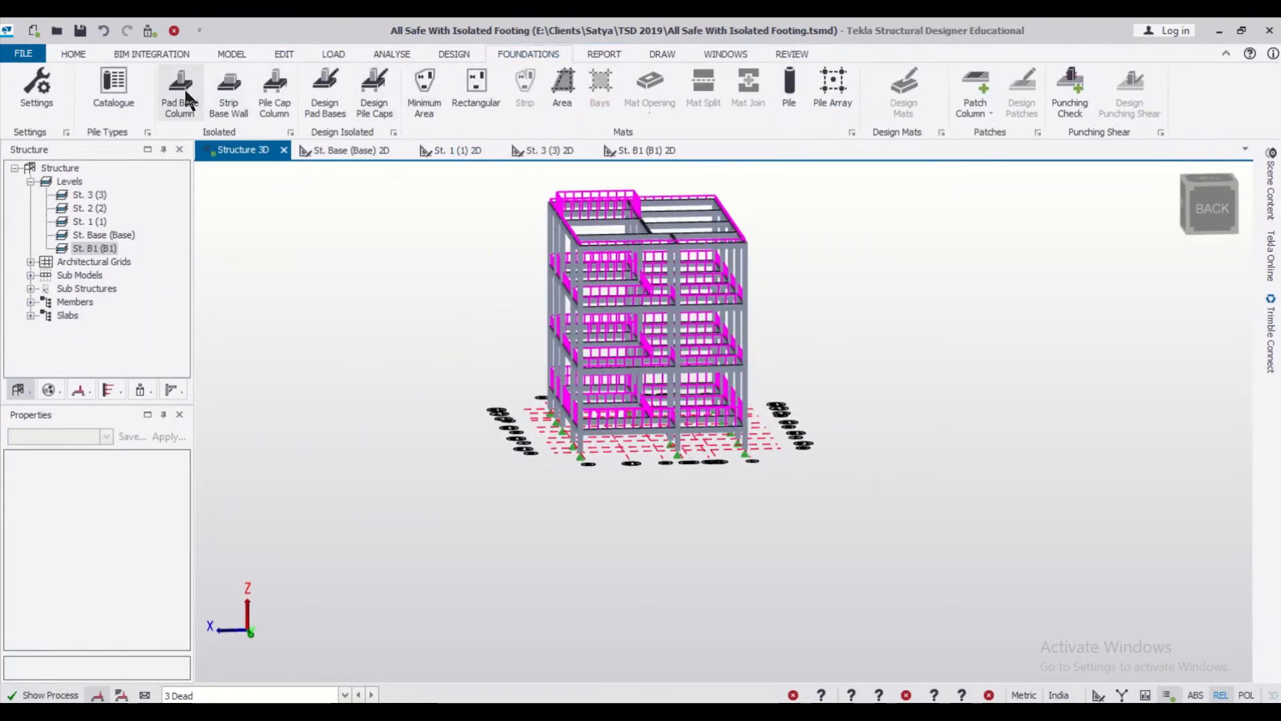
left_click(179, 89)
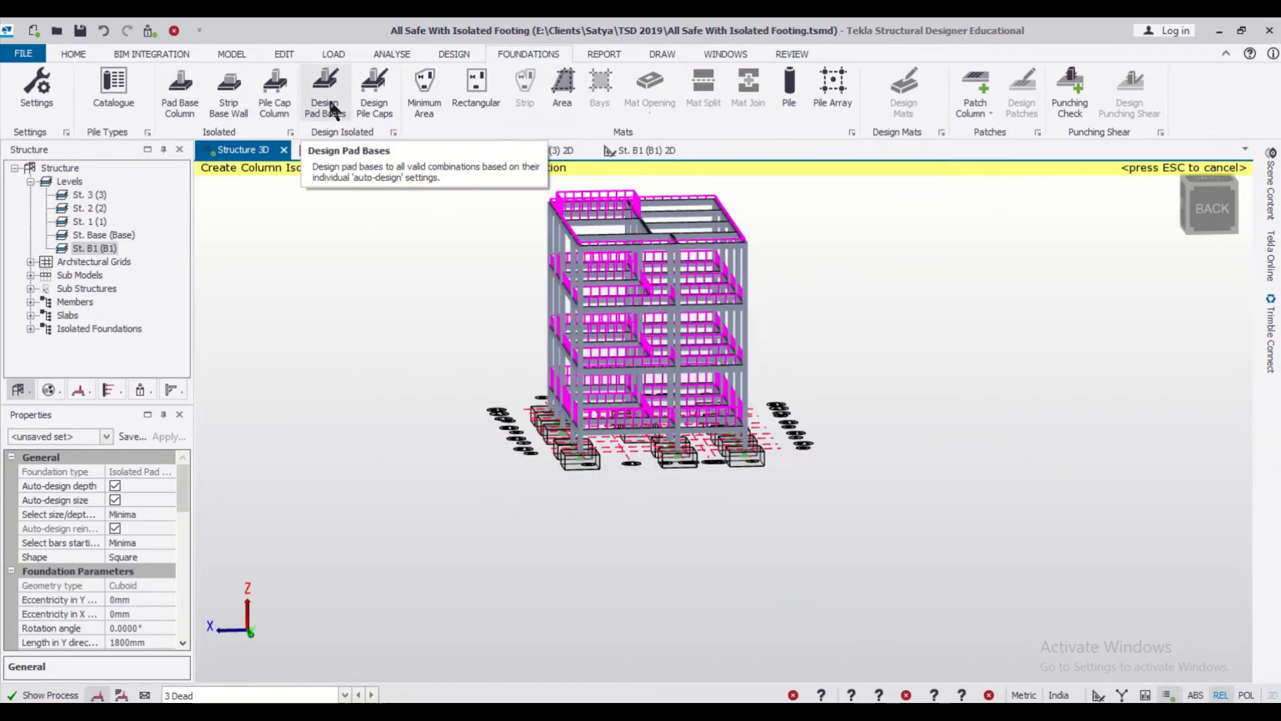
left_click(324, 89)
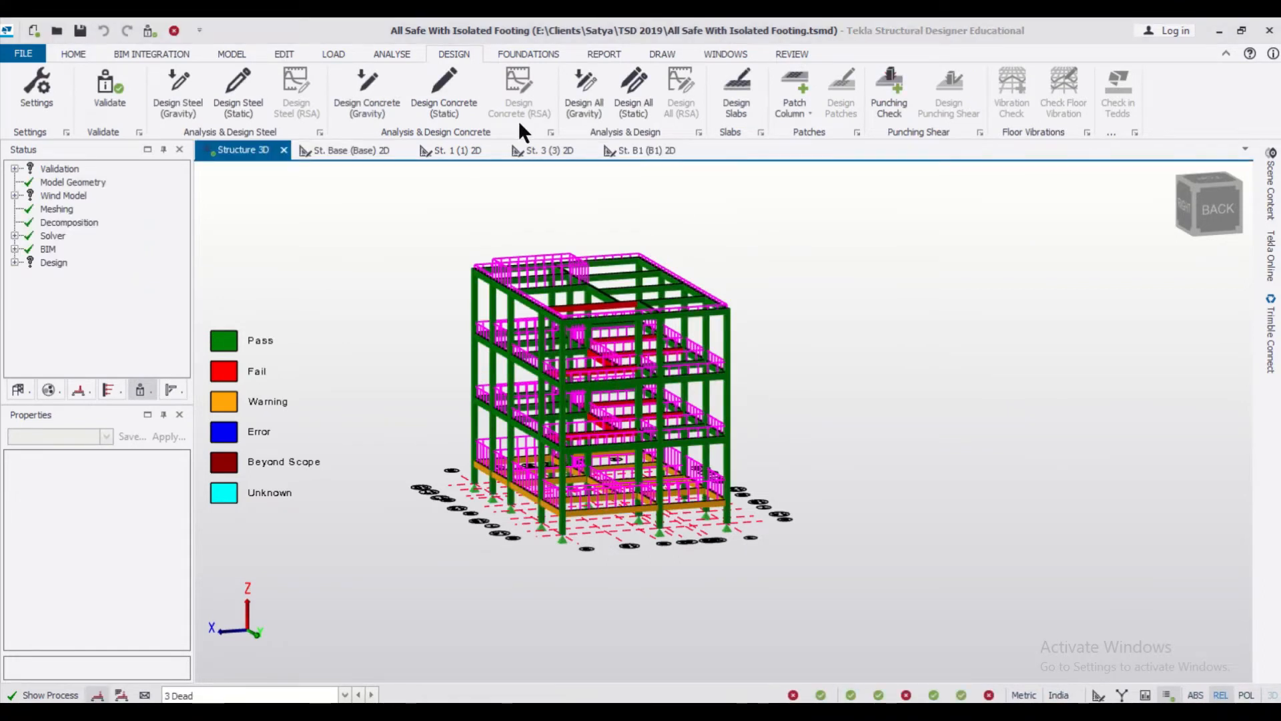
Place isolated pad bases under all columns and design the new footings.
left_click(527, 53)
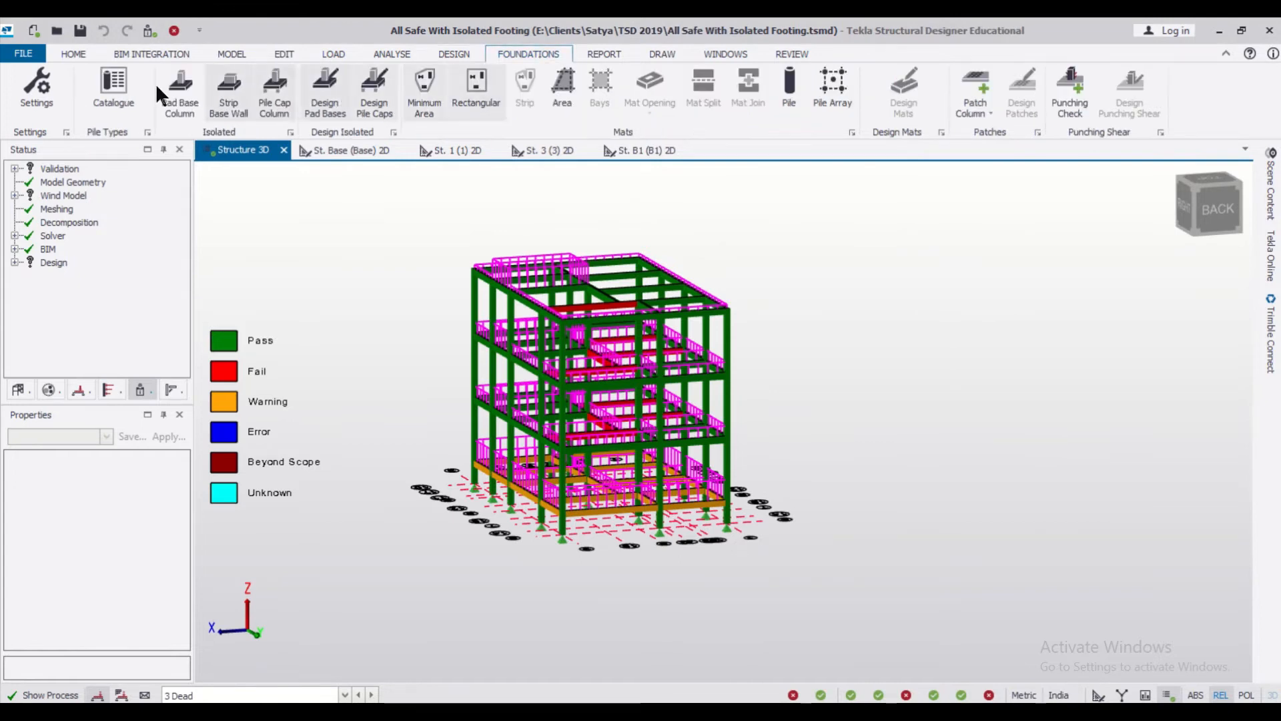
left_click(179, 94)
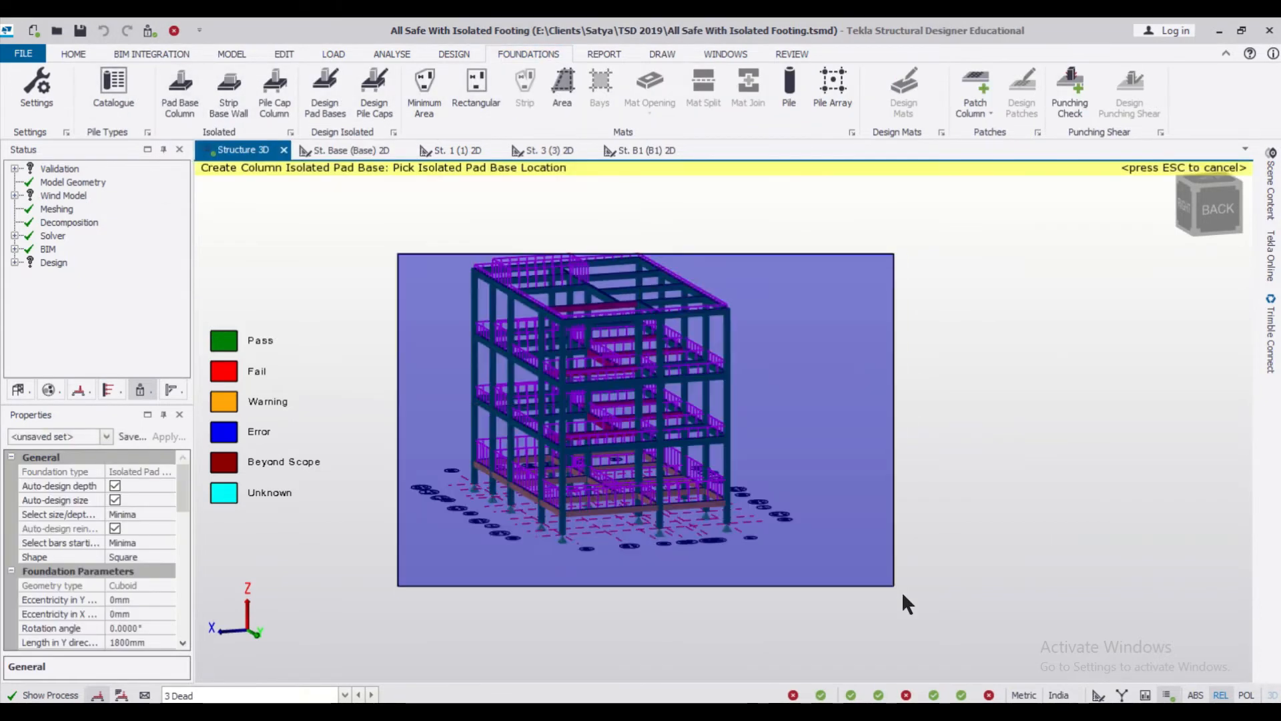
left_click(324, 89)
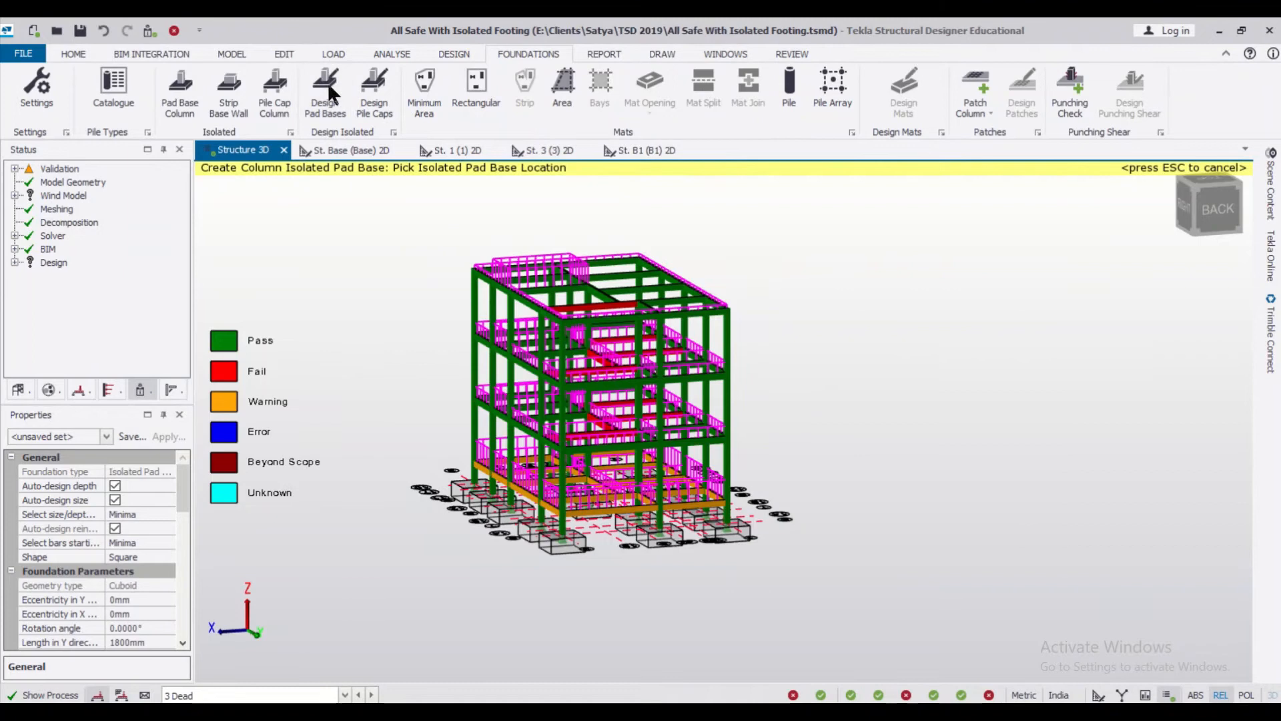
left_click(498, 539)
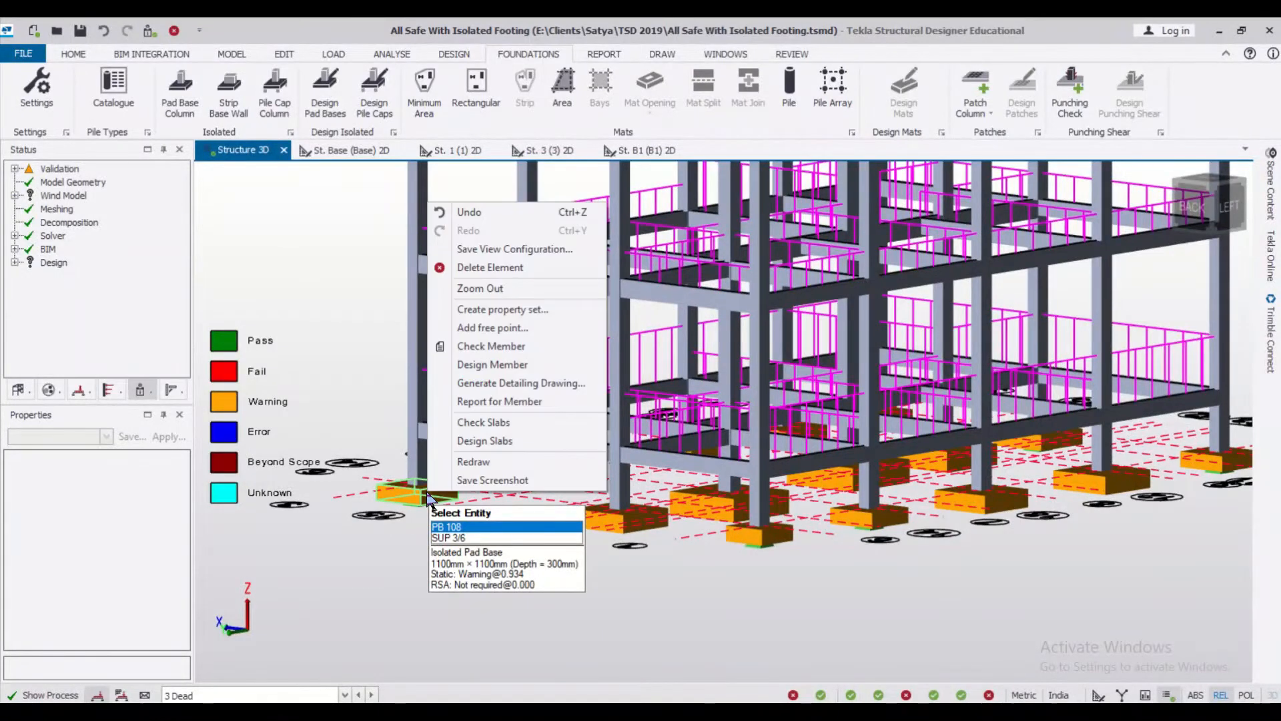
mouse_move(498, 402)
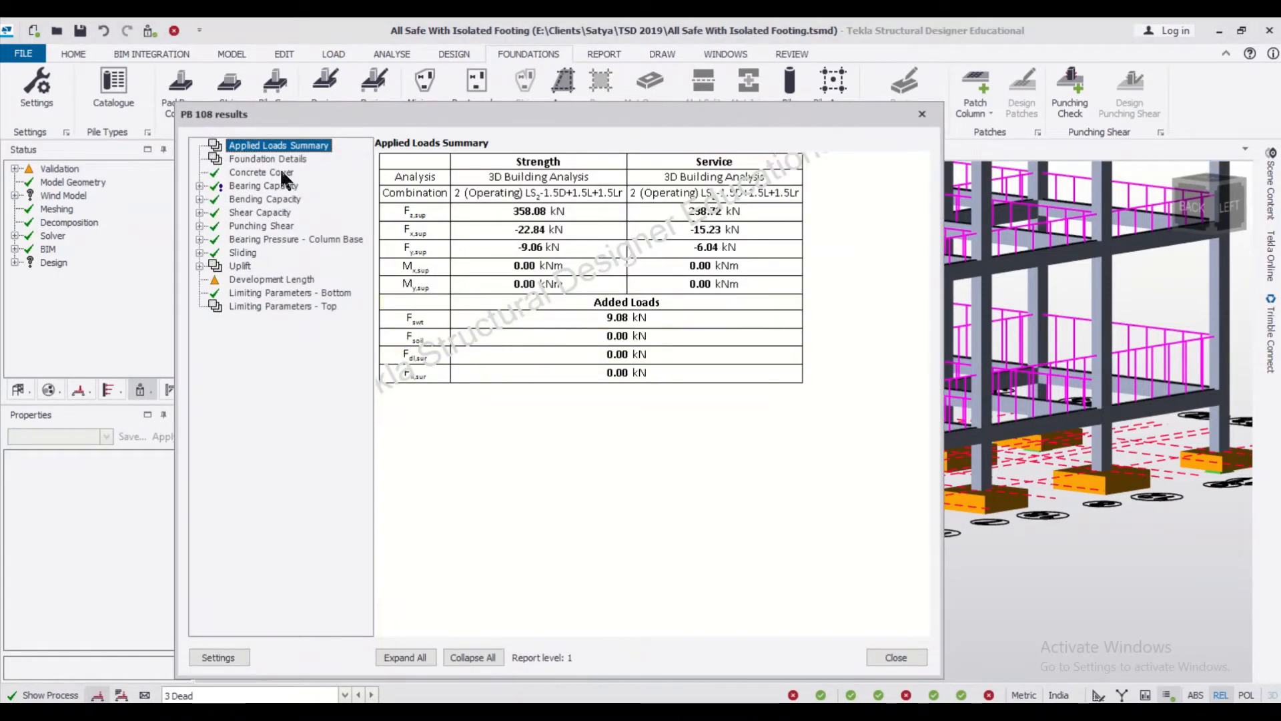
mouse_move(293, 225)
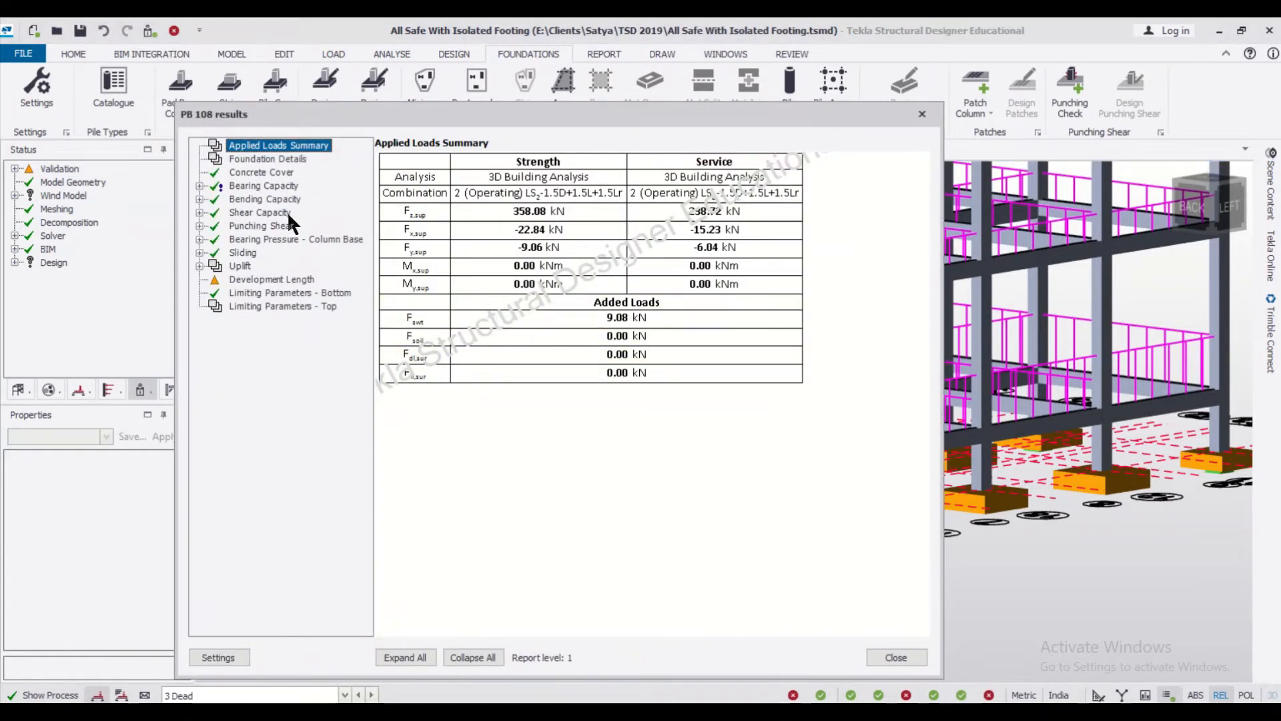
mouse_move(239, 276)
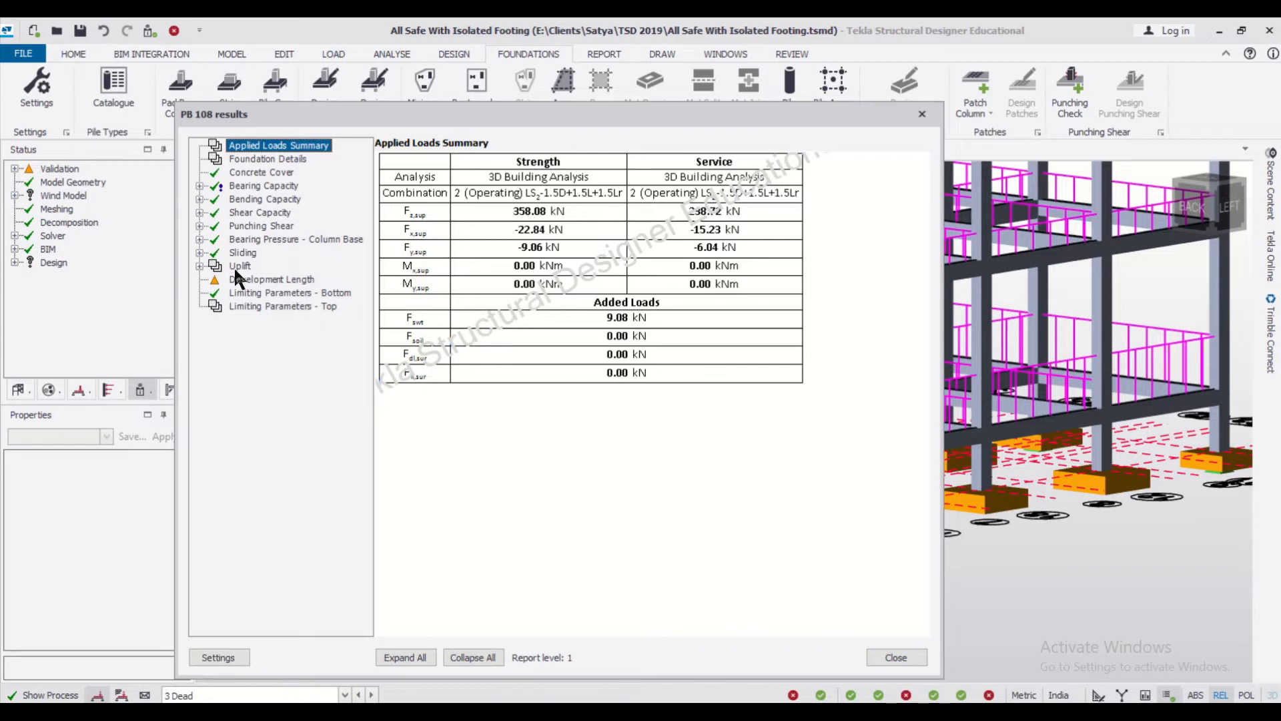
Show the Development Length checks in the PB 108 results report.
left_click(272, 279)
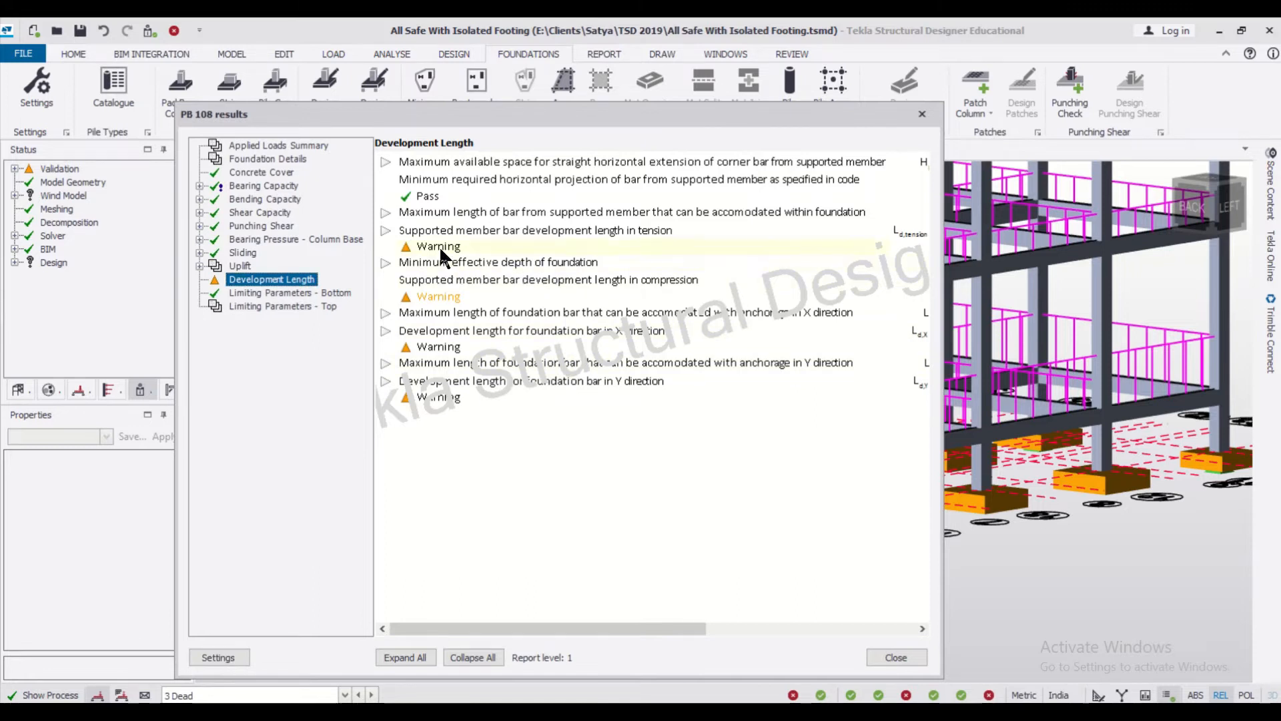
mouse_move(412, 261)
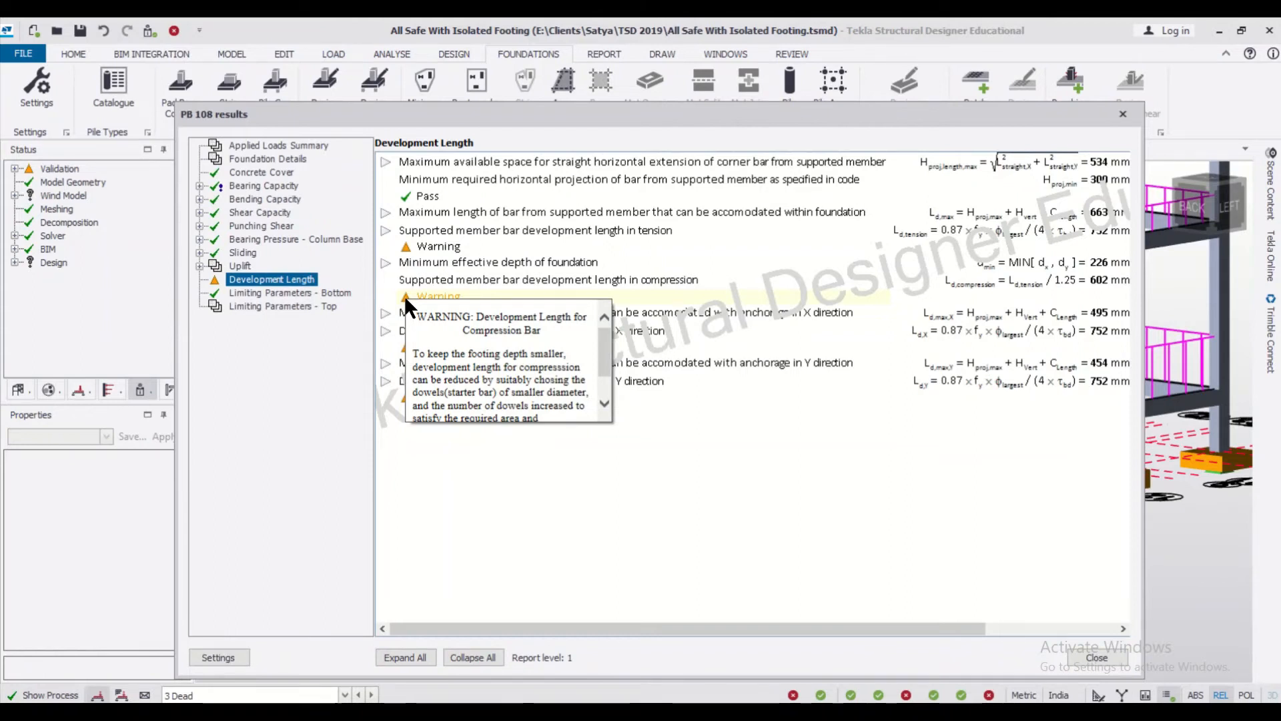
mouse_move(574, 369)
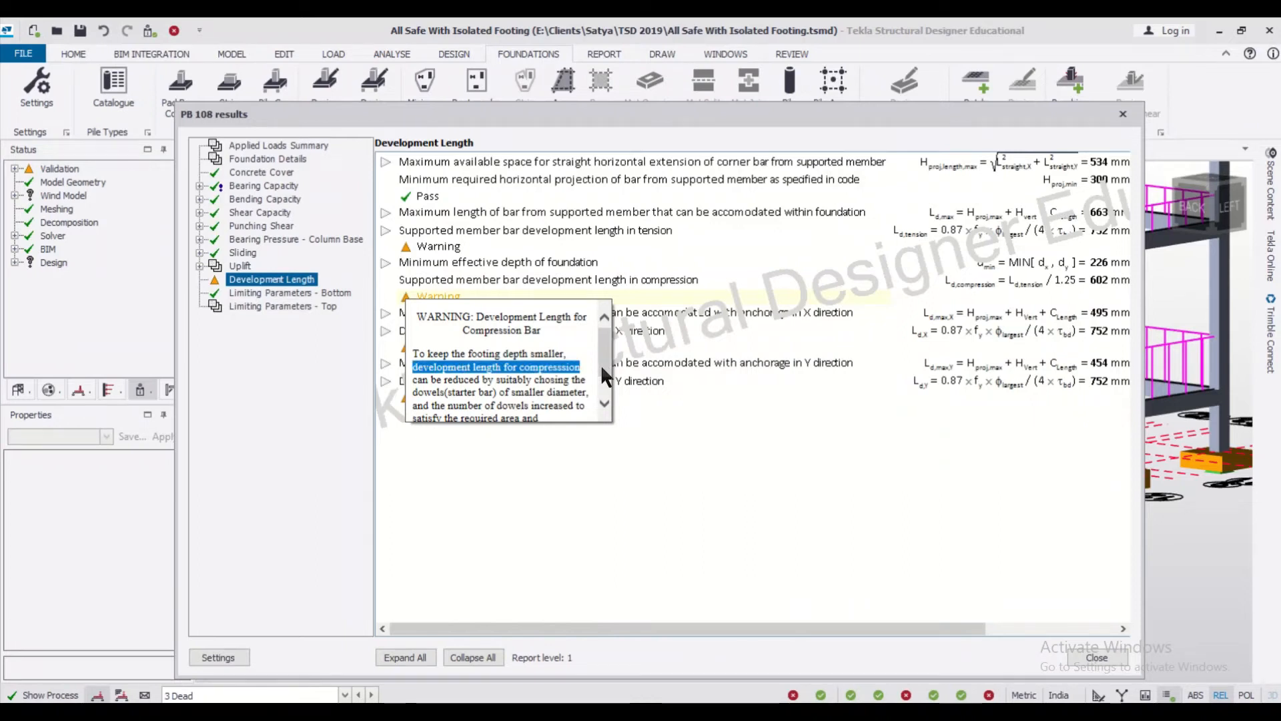
Read the PB 108 development length warning notes and close the report.
scroll("down", 3)
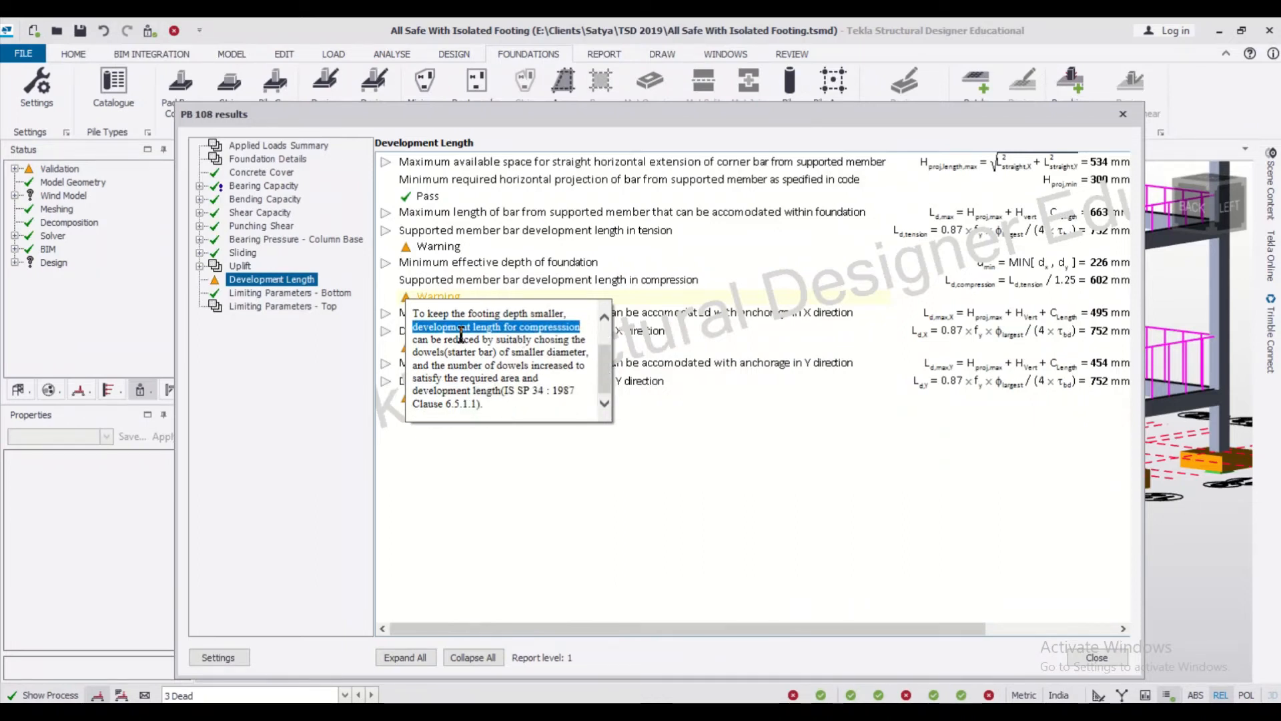
mouse_move(576, 343)
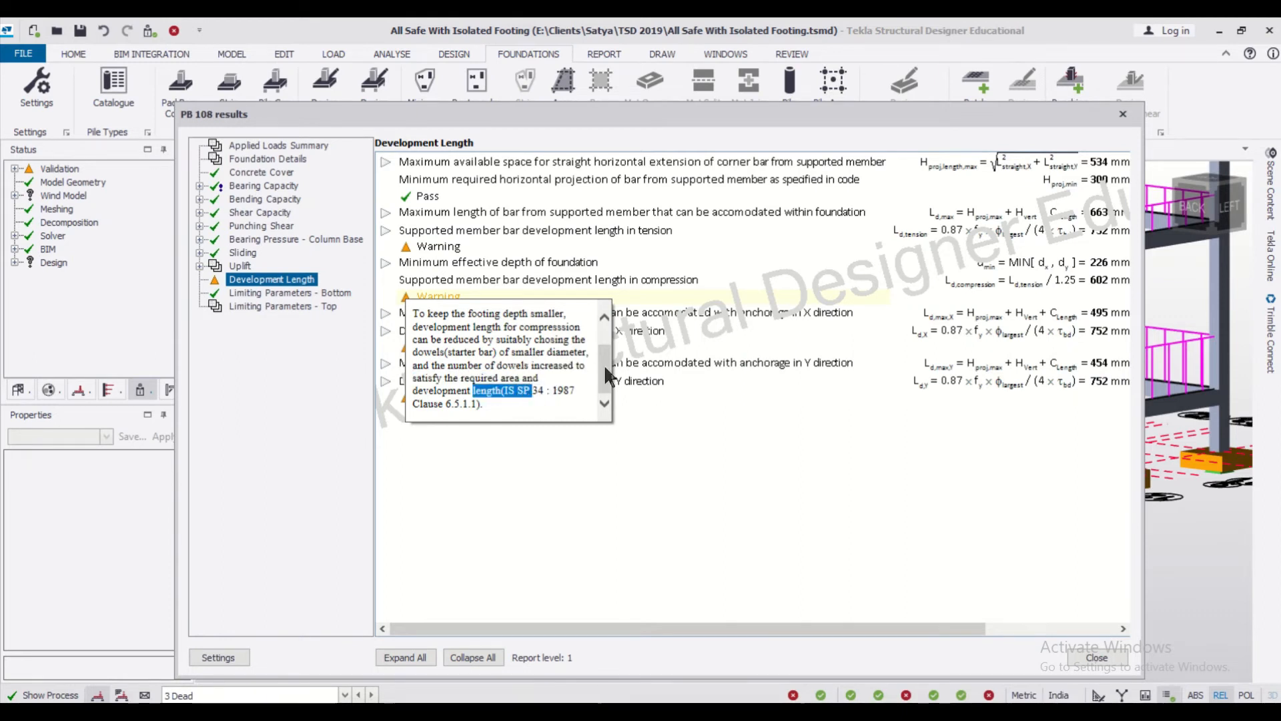
scroll("up", 3)
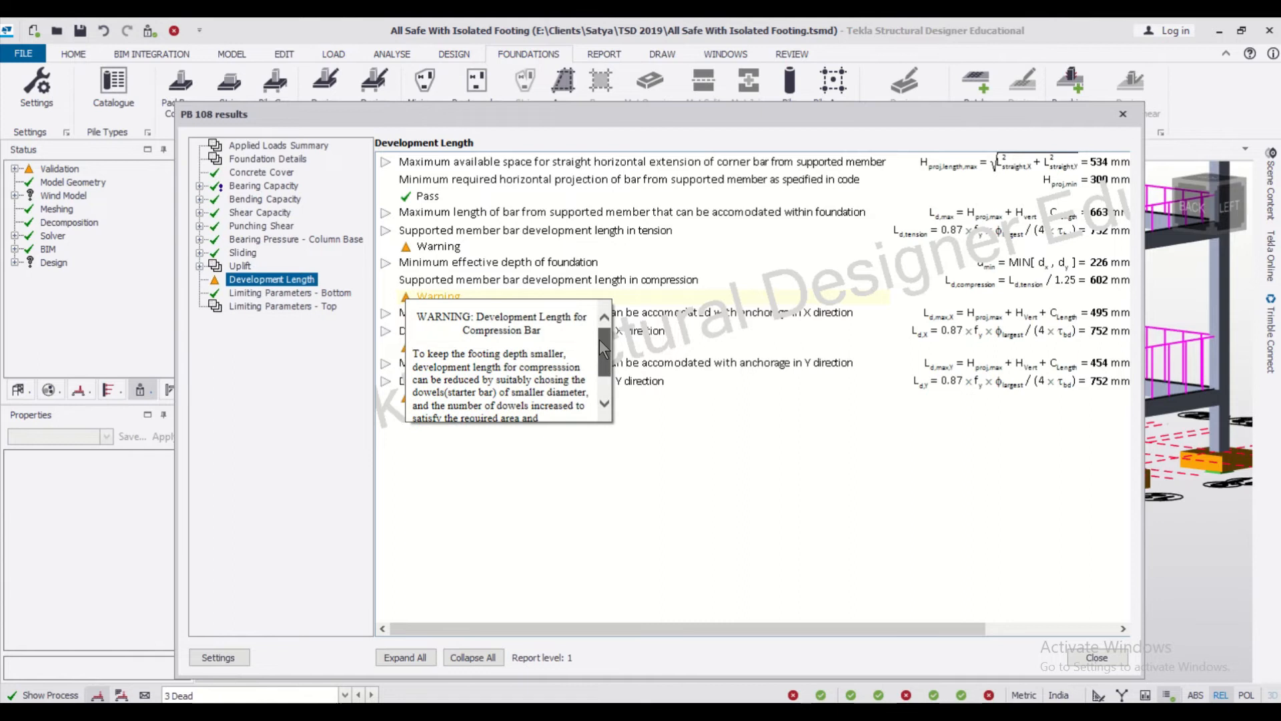
scroll("down", 3)
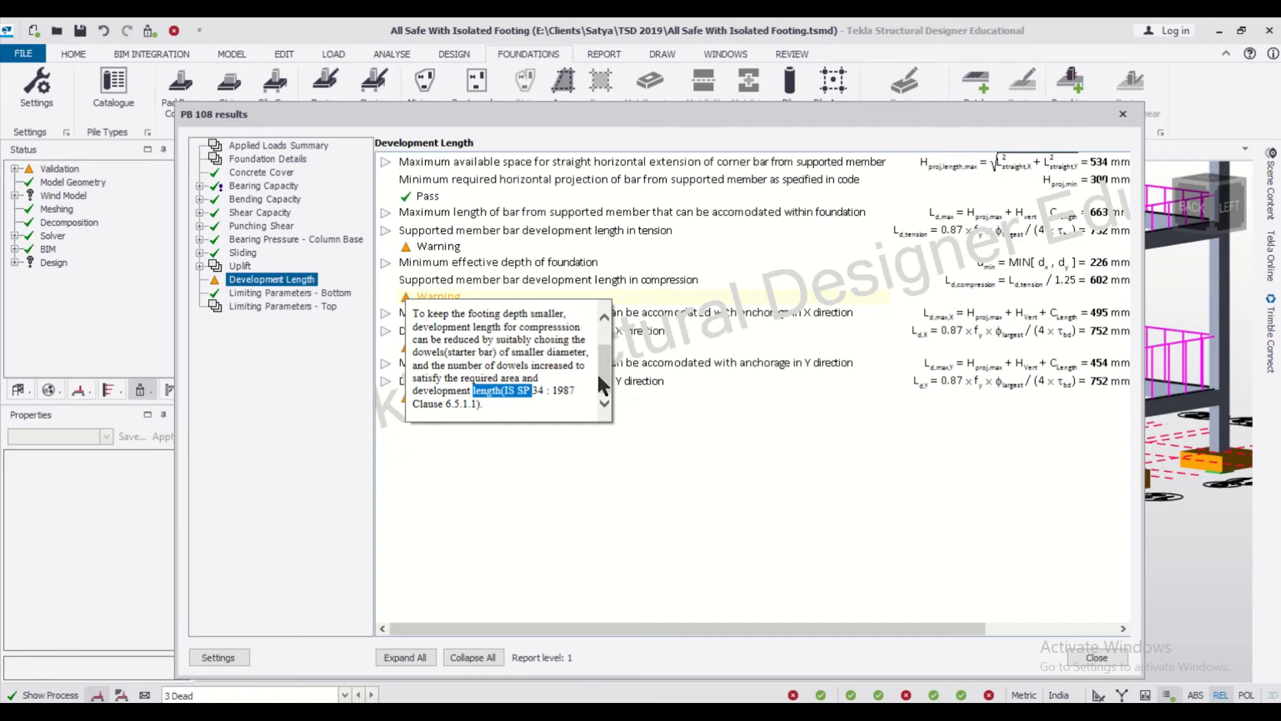
mouse_move(595, 408)
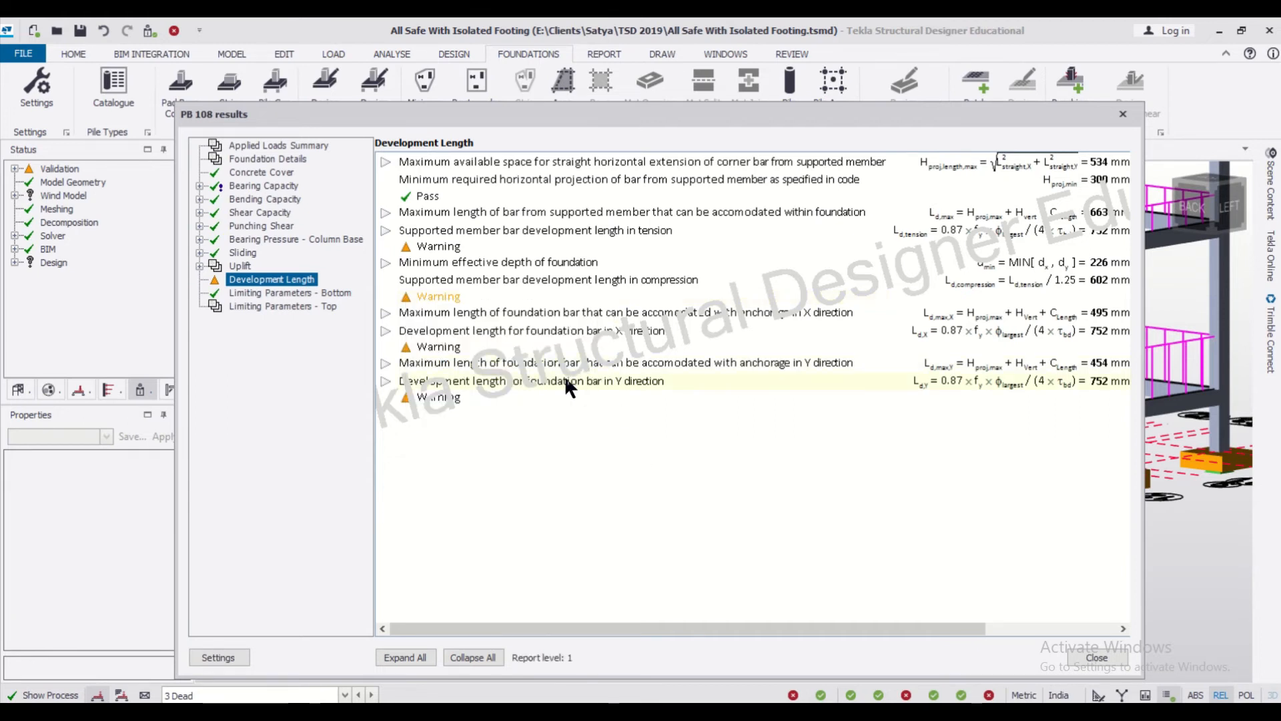
mouse_move(853, 351)
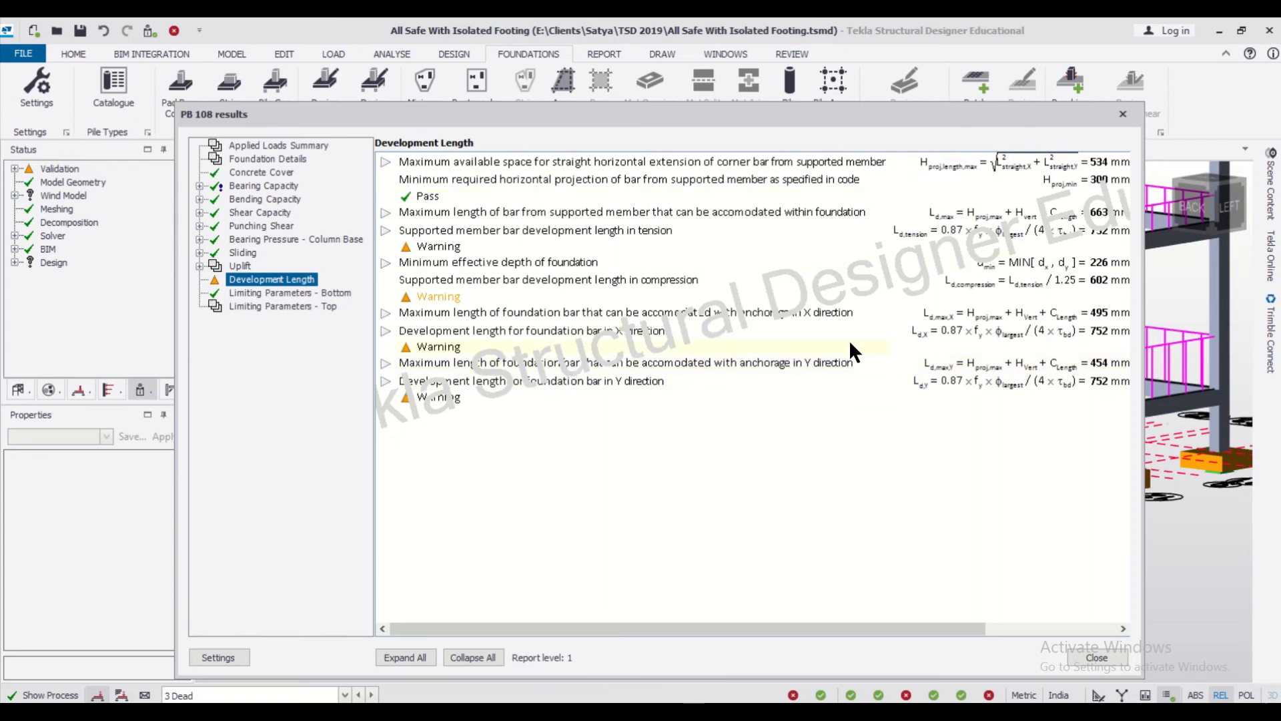
left_click(1122, 113)
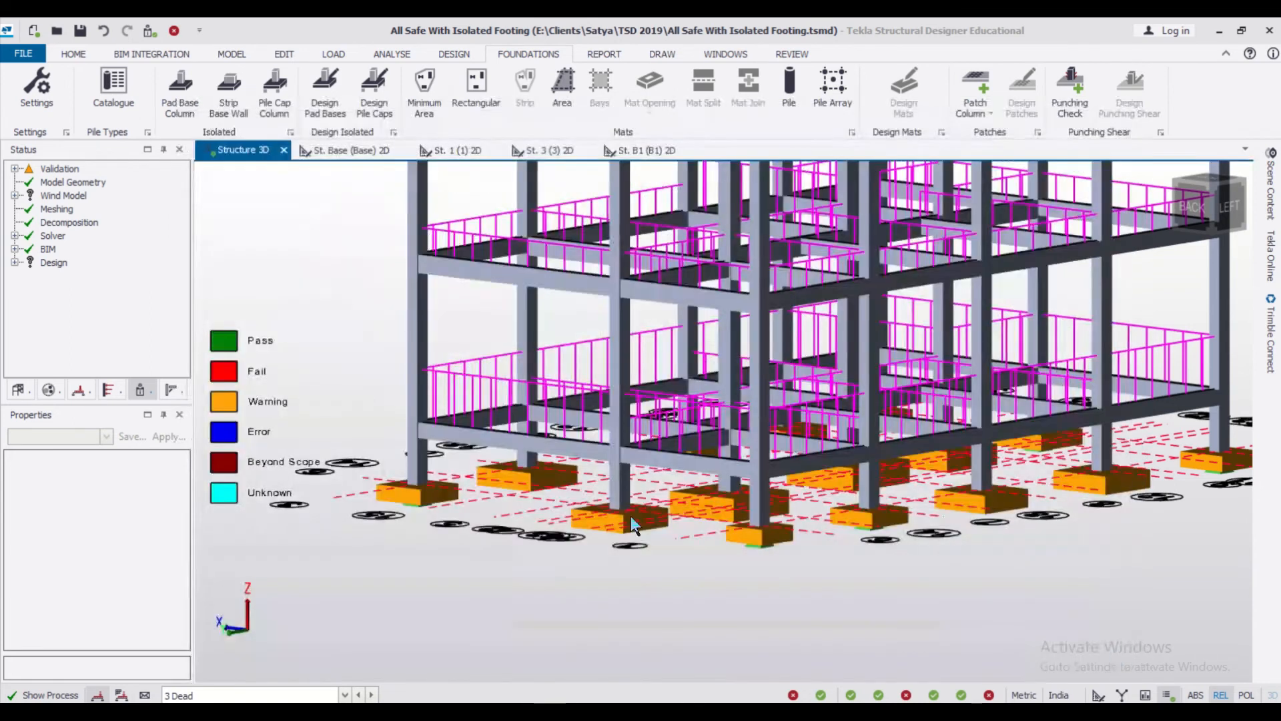